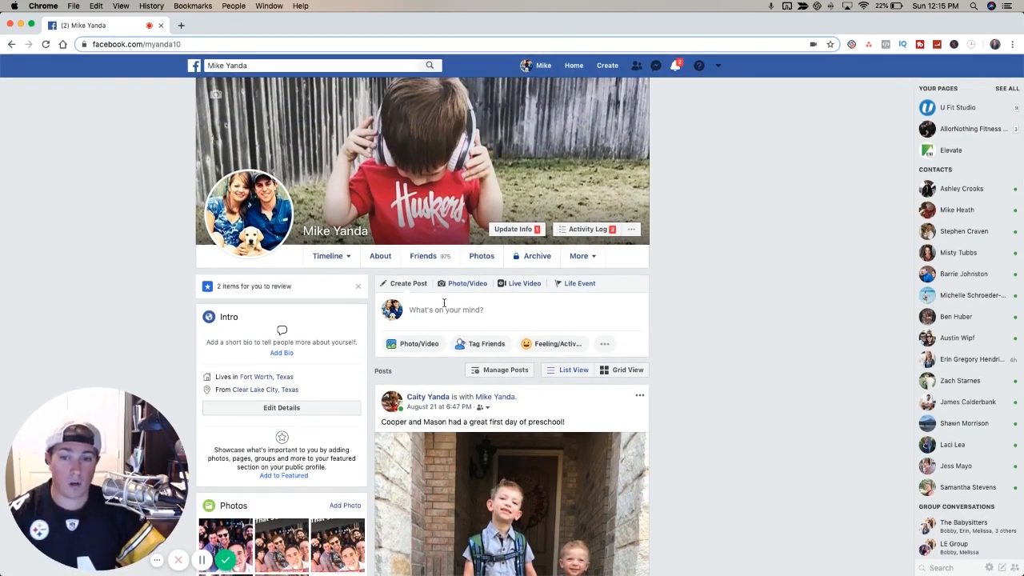
- Start a new post on the personal profile and close the composer without posting
click(444, 311)
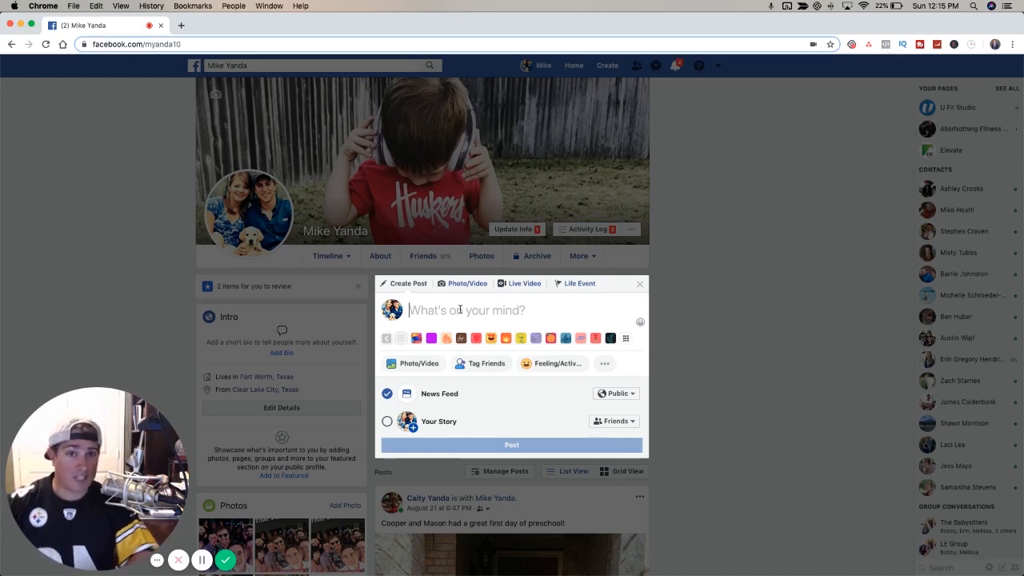
mouse_move(797, 273)
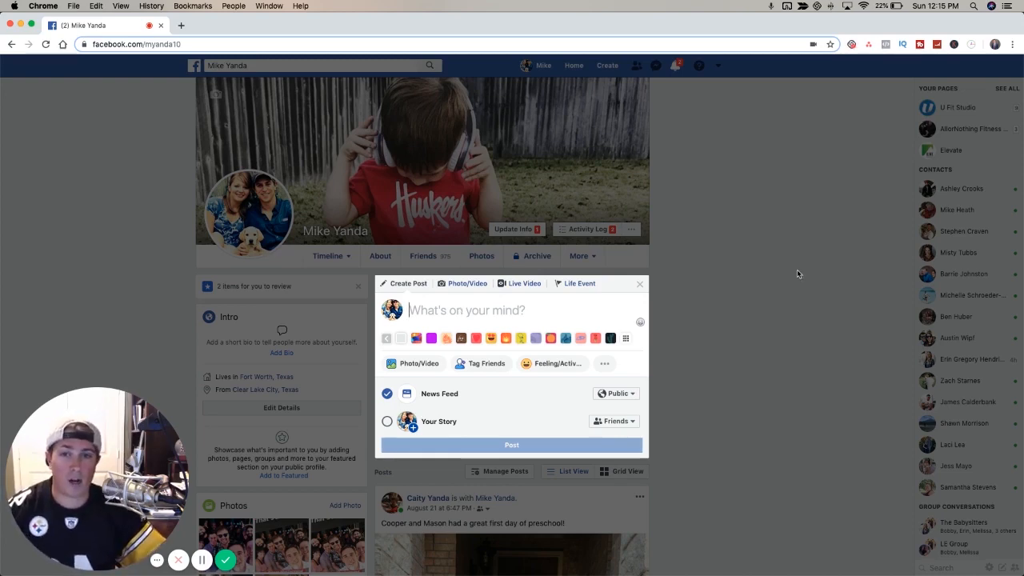
click(640, 285)
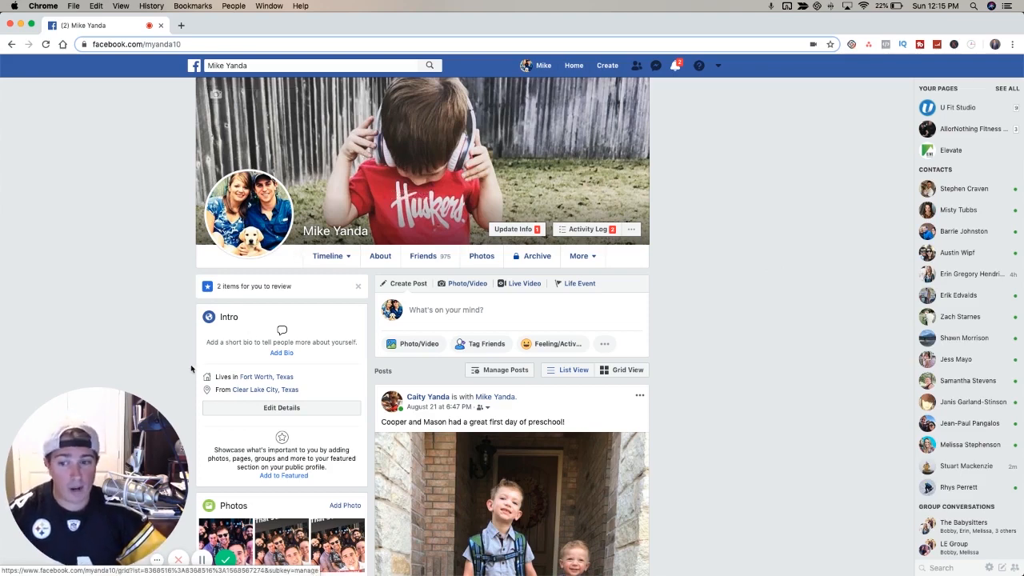
mouse_move(654, 381)
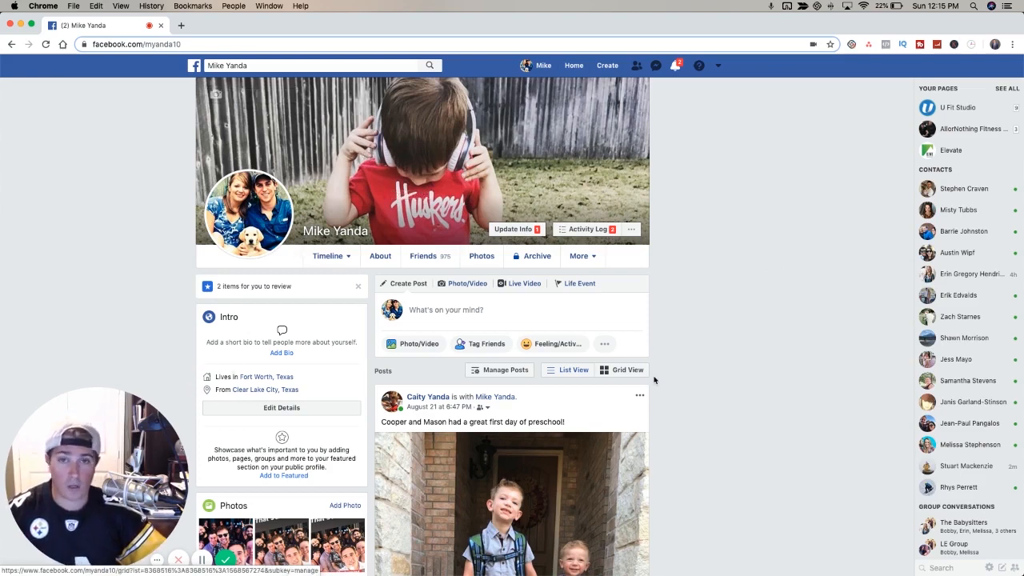
- Scroll down through the personal profile timeline to review its posts
scroll(down, 3)
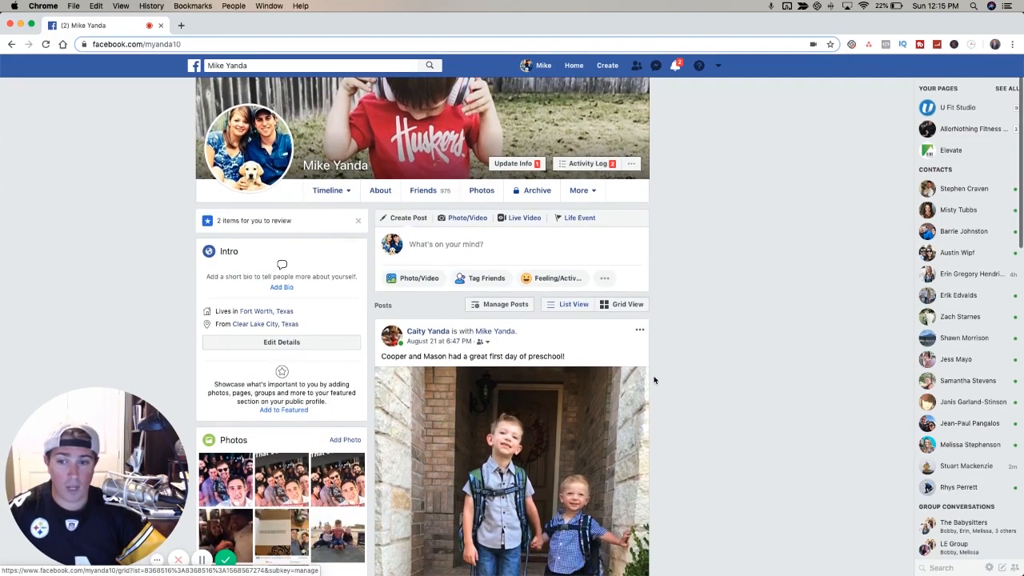
scroll(down, 3)
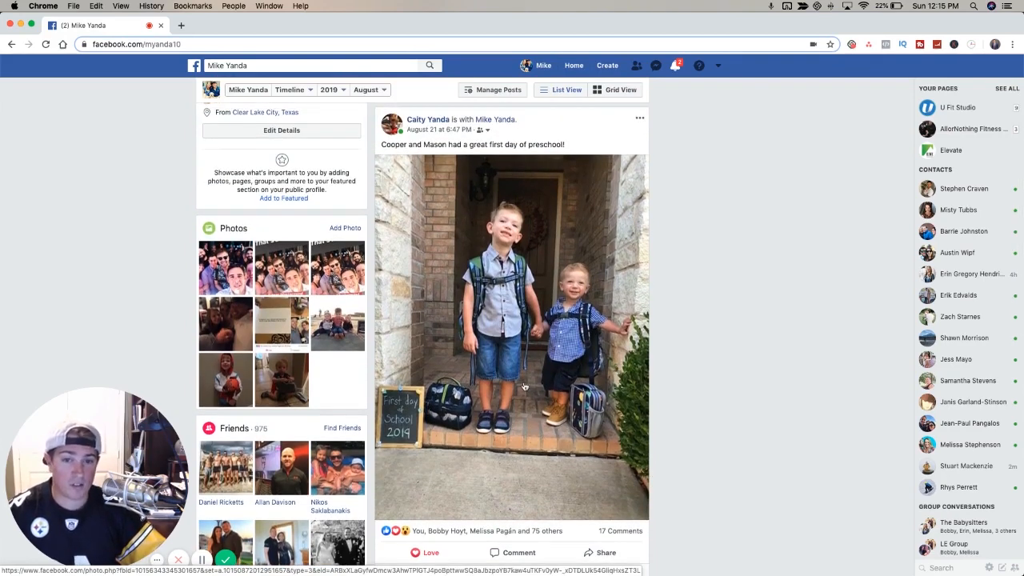
scroll(down, 3)
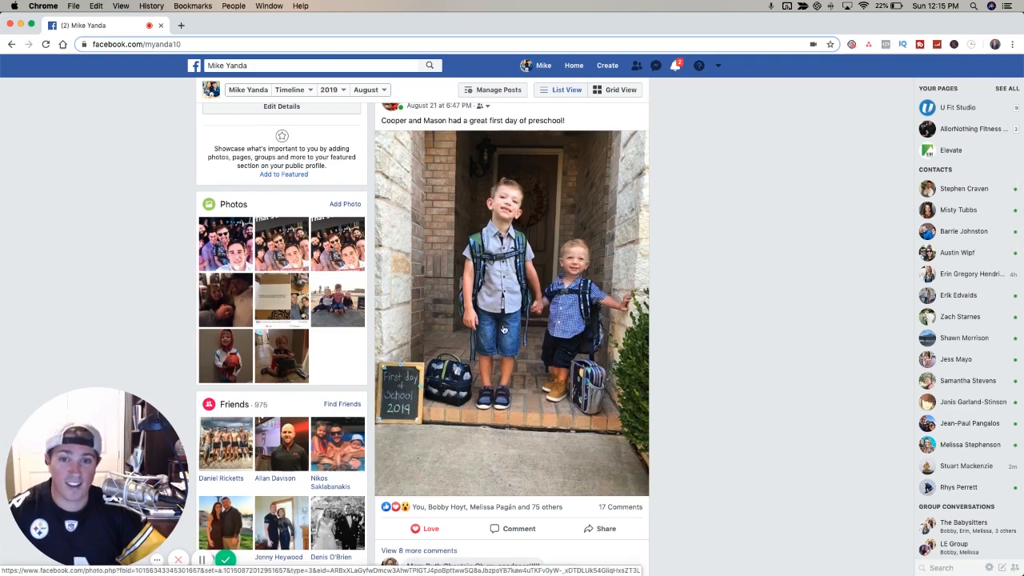
scroll(down, 3)
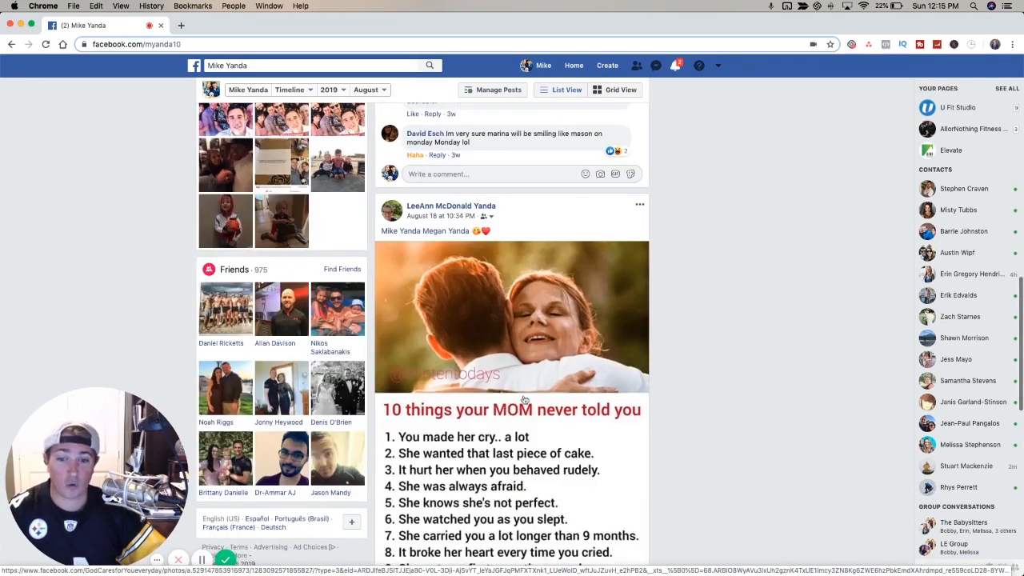
scroll(down, 3)
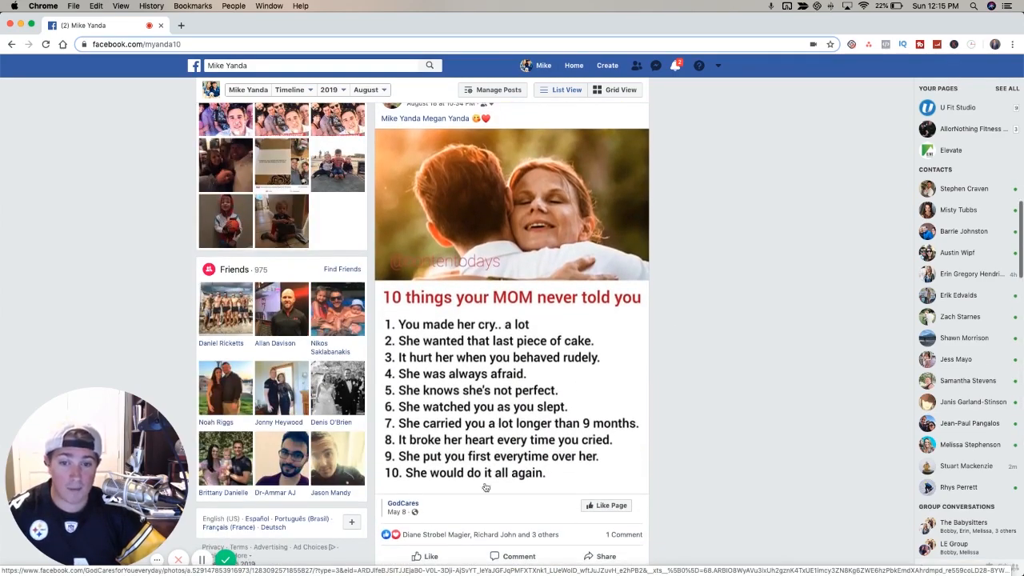
scroll(down, 3)
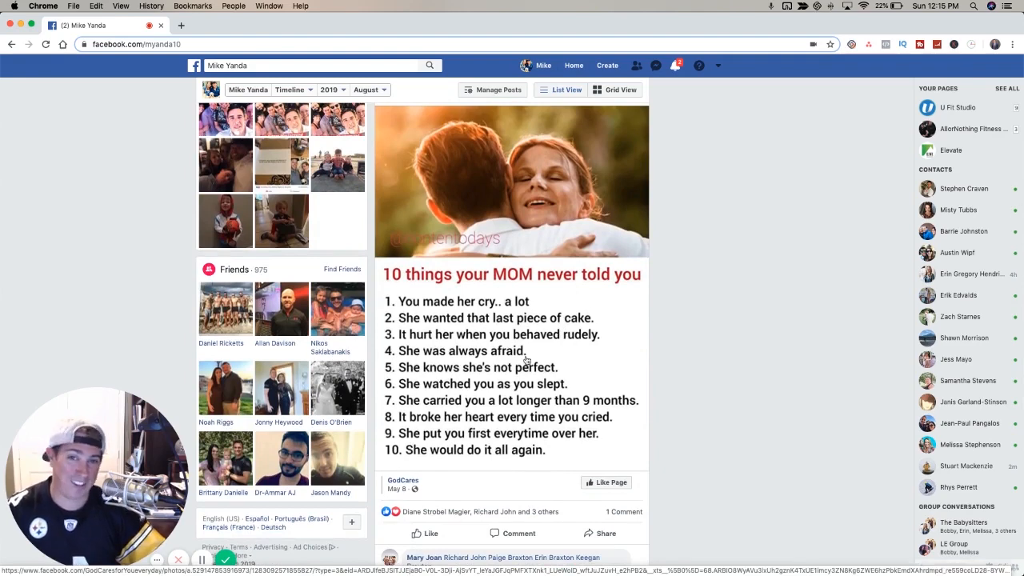
mouse_move(560, 362)
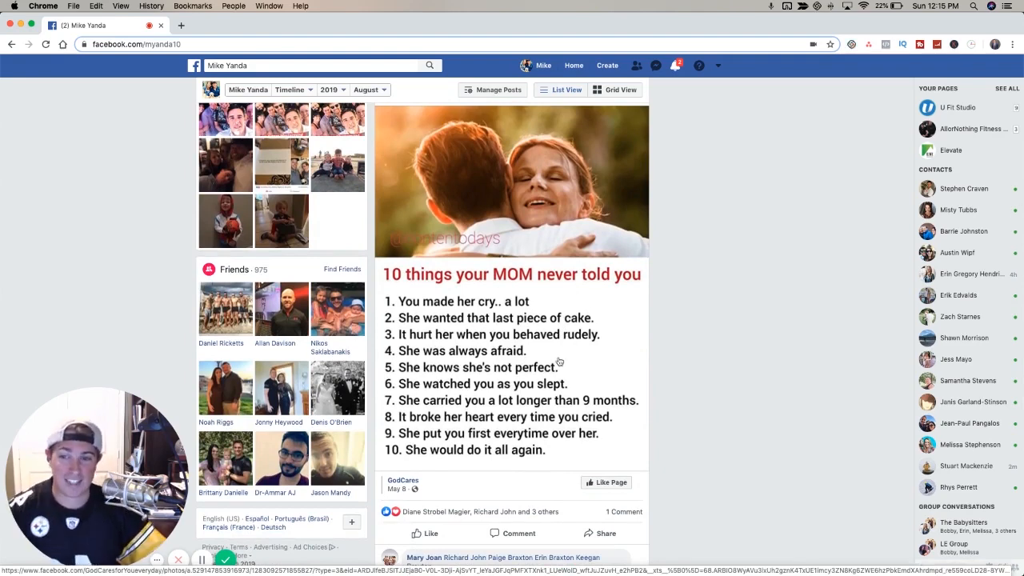
scroll(down, 3)
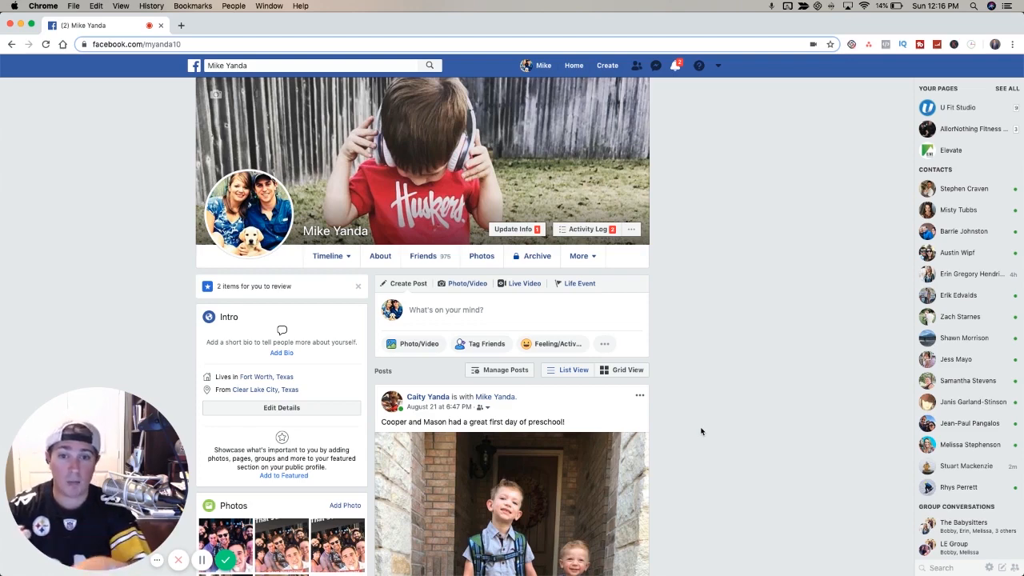
mouse_move(698, 432)
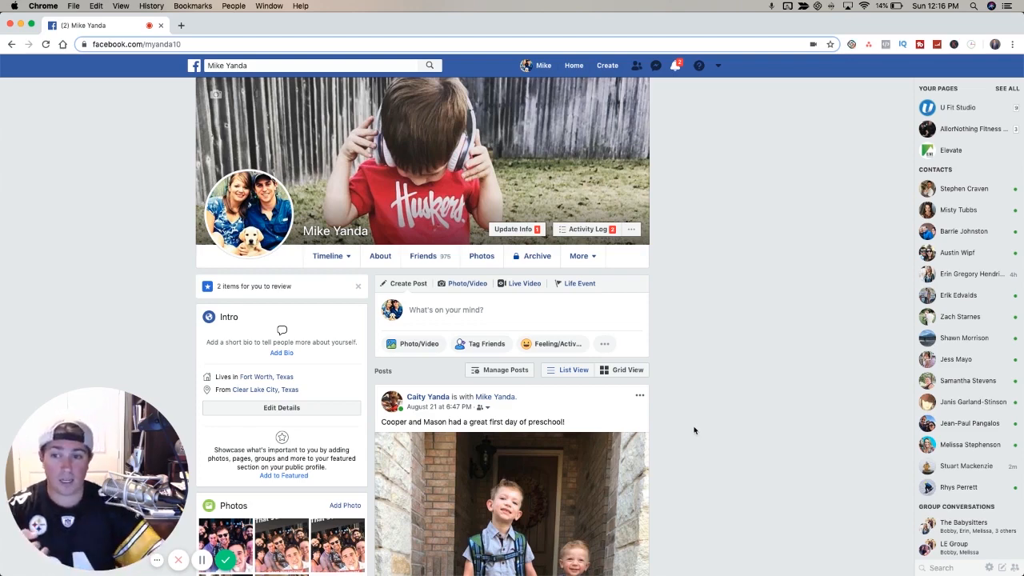
mouse_move(707, 378)
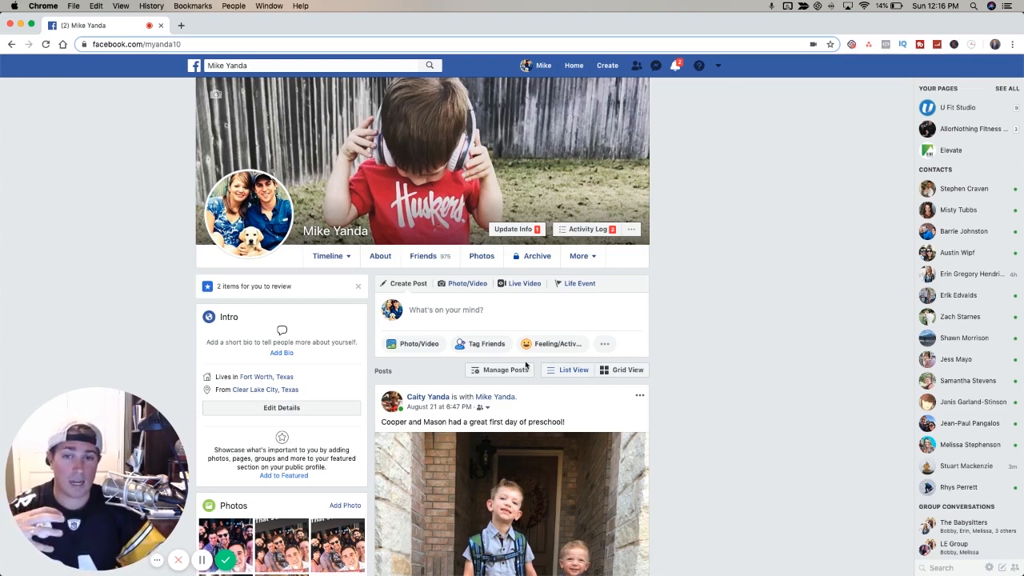
mouse_move(640, 336)
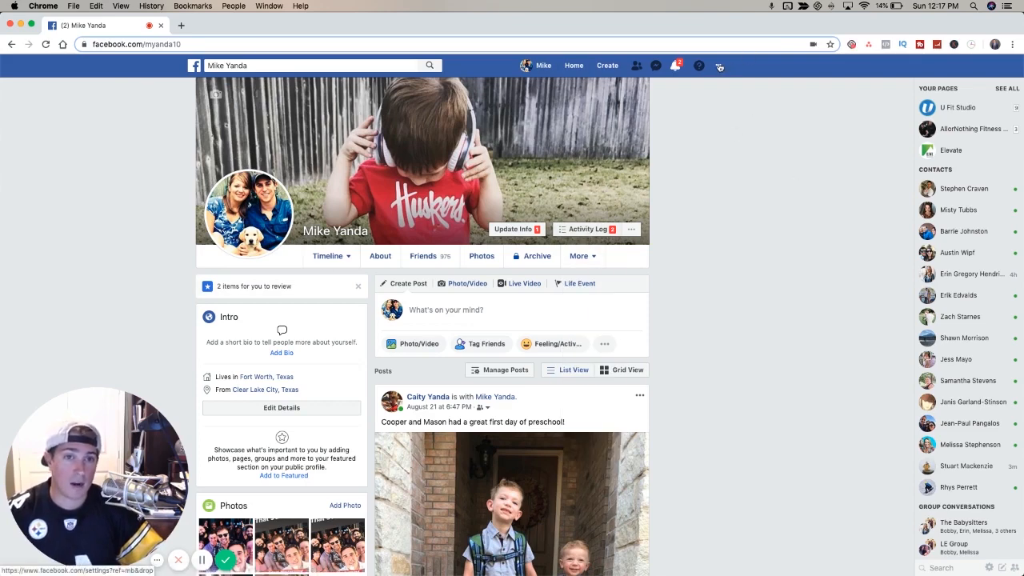
- From Your Pages in the account menu, show all managed pages and open Laptop Empires
click(719, 66)
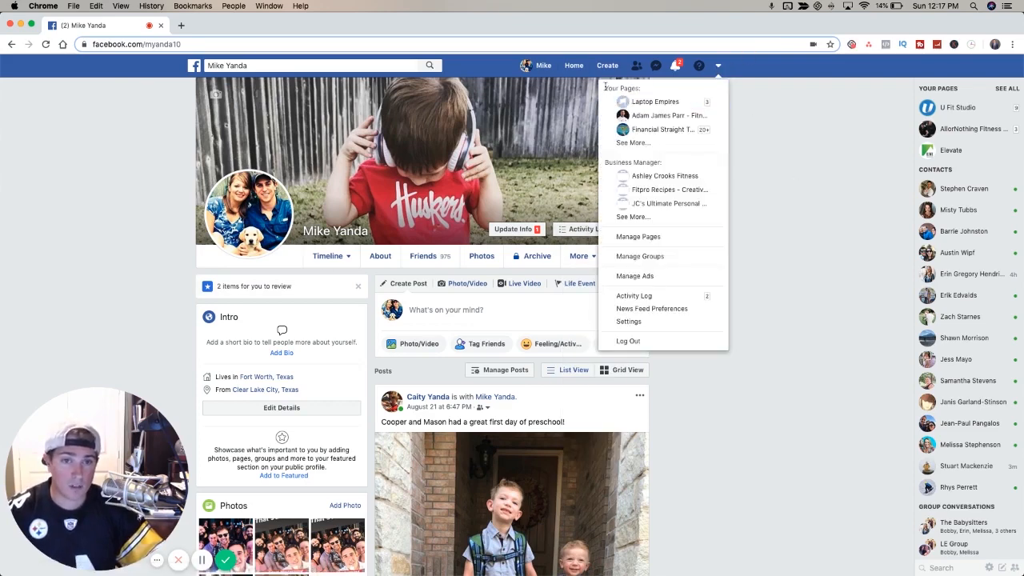
click(636, 237)
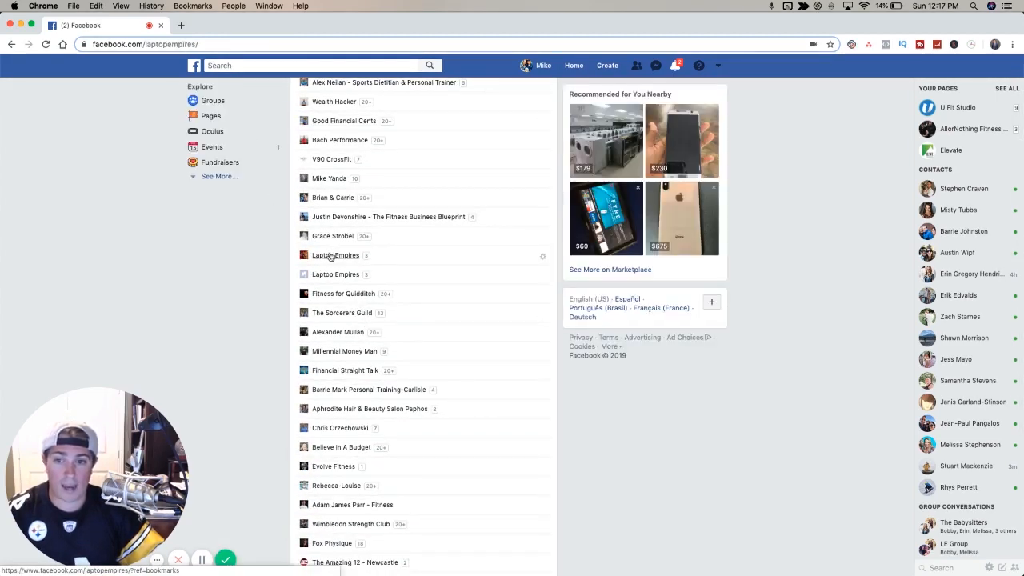
click(336, 254)
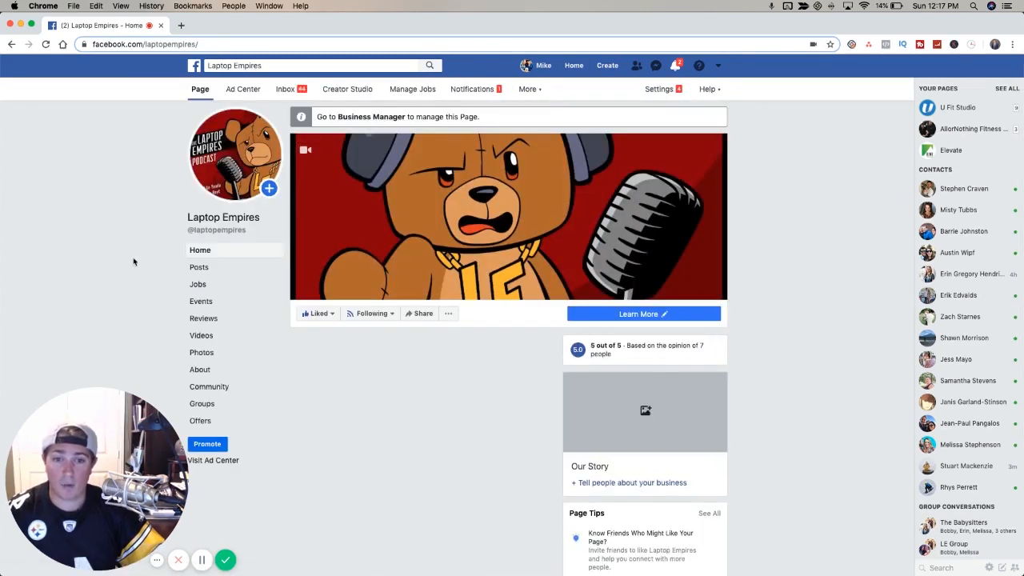
scroll(down, 3)
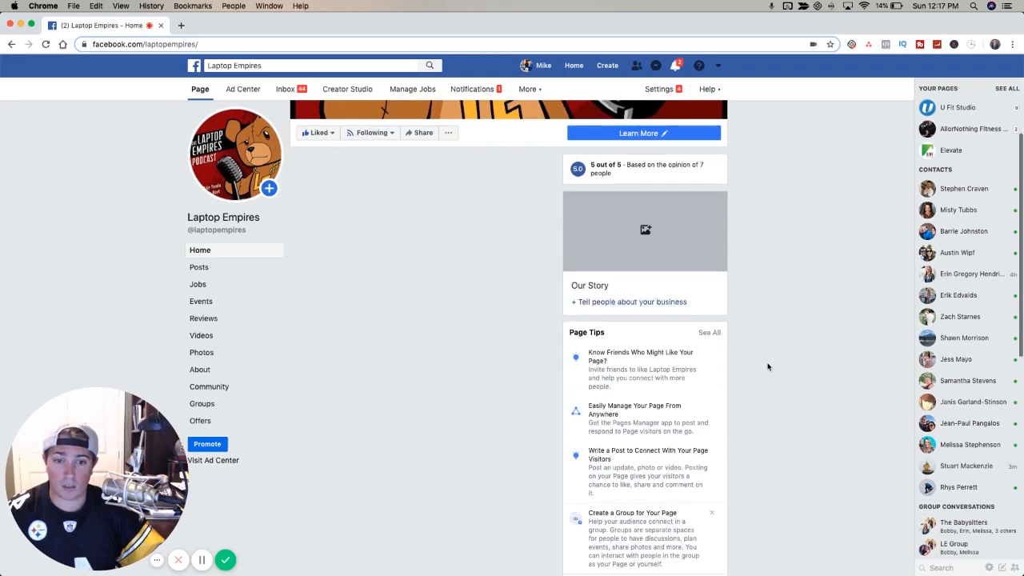
click(371, 131)
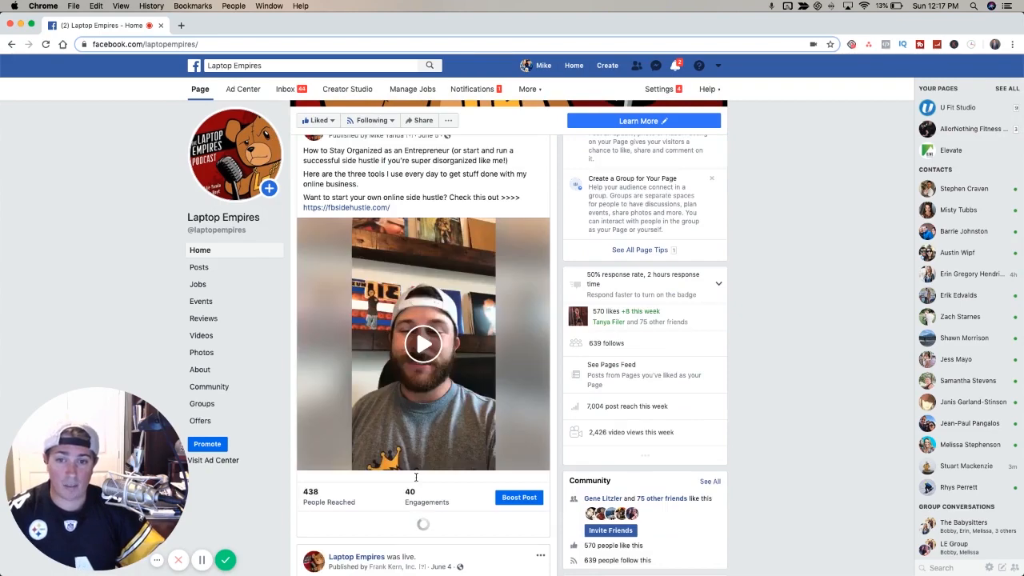
click(423, 343)
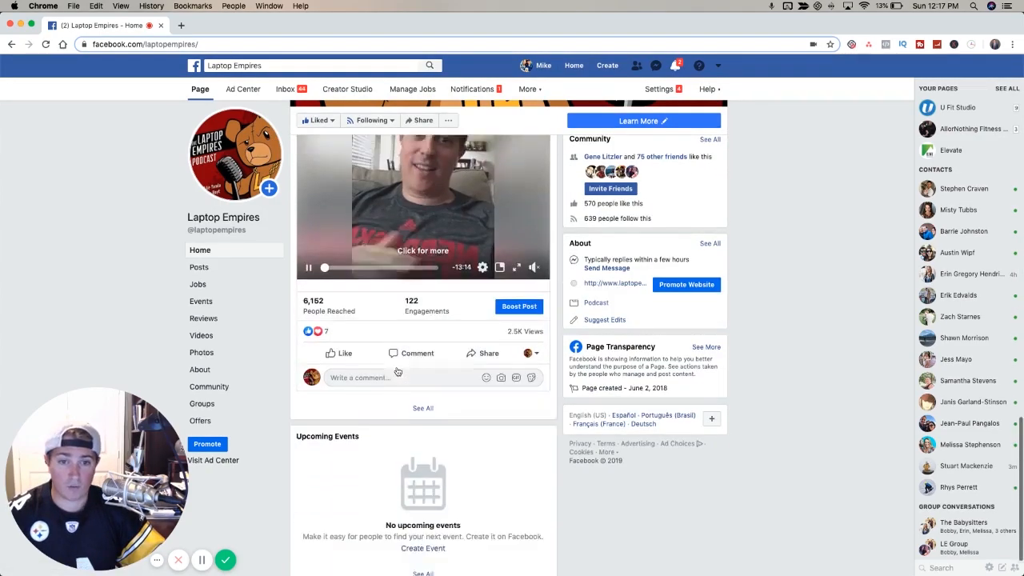
scroll(down, 3)
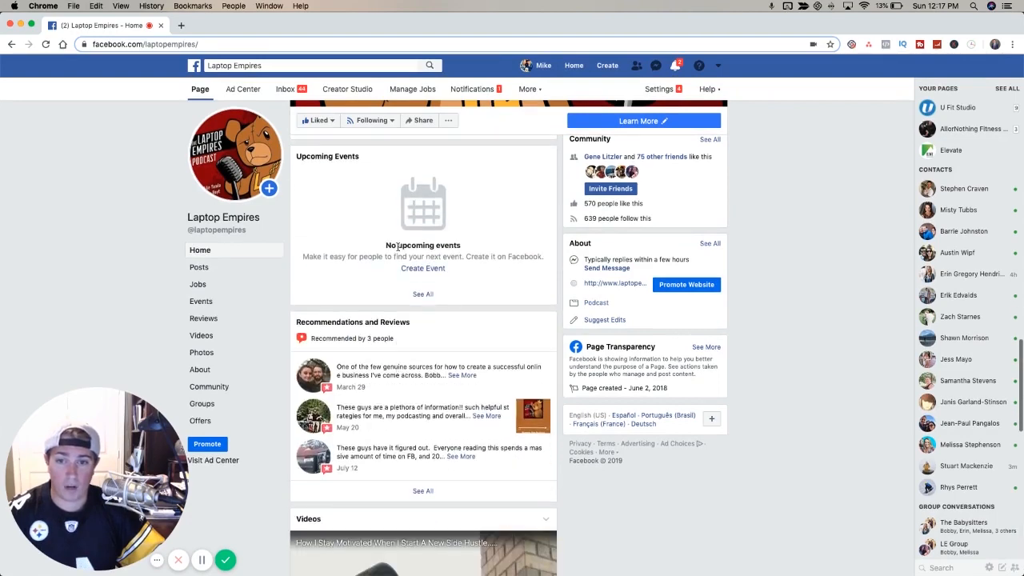
scroll(down, 3)
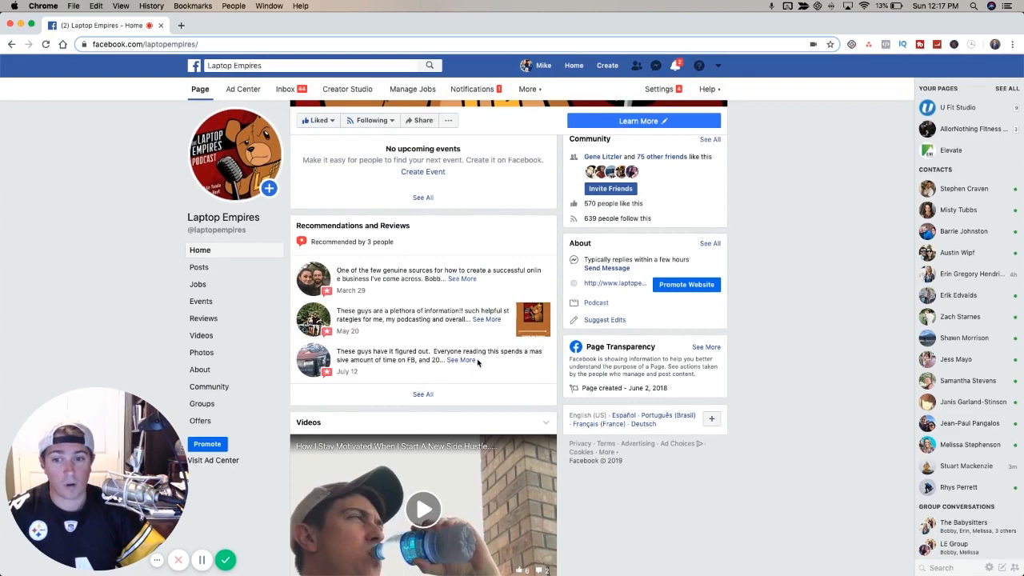
scroll(down, 3)
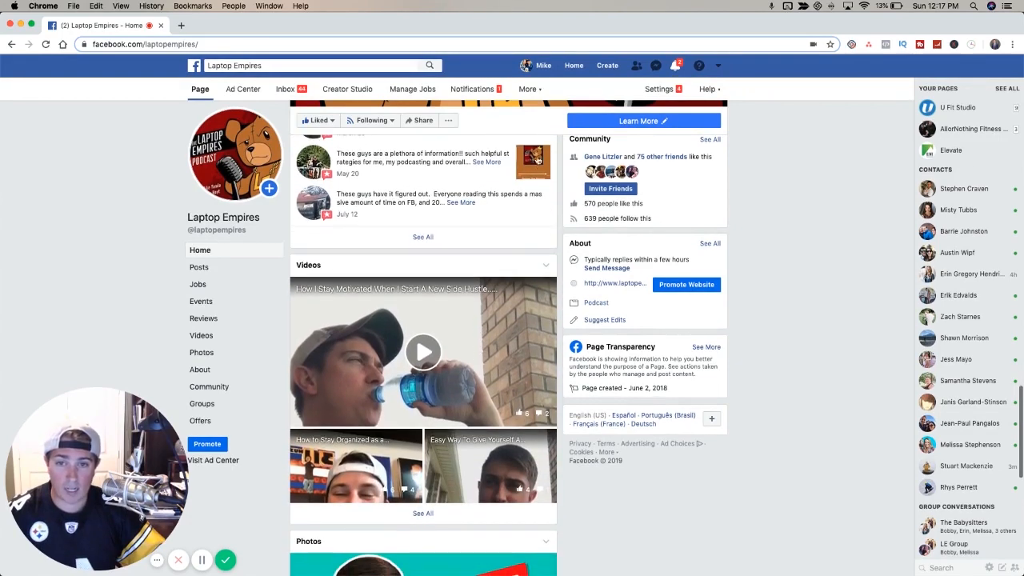
scroll(down, 3)
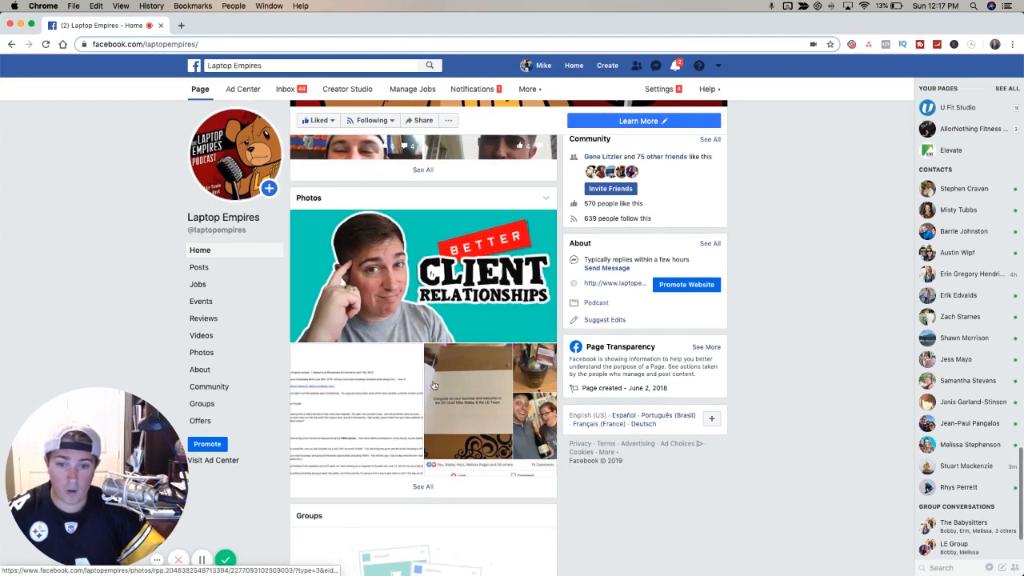
click(423, 275)
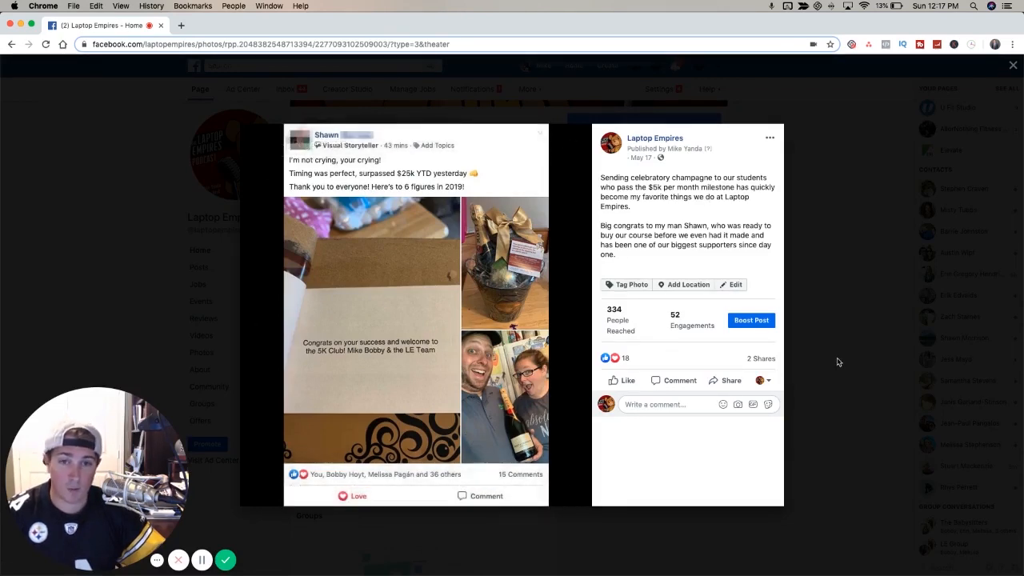
click(1012, 64)
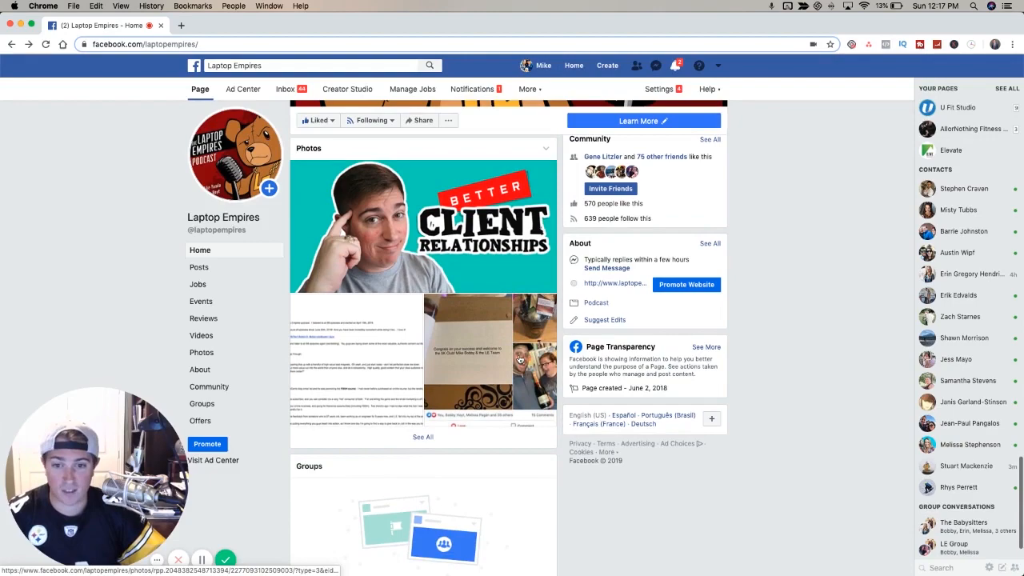
scroll(down, 3)
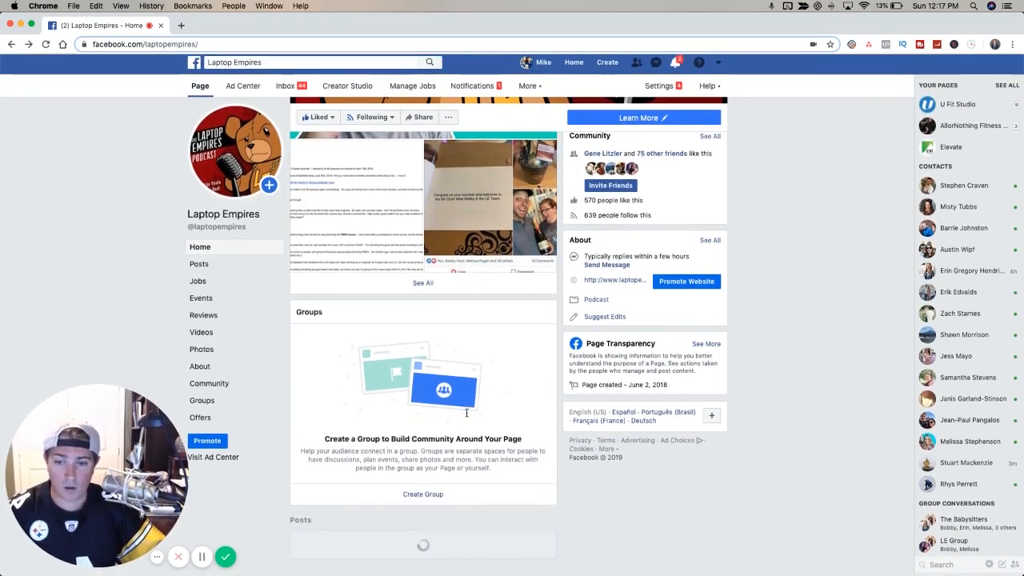
scroll(down, 3)
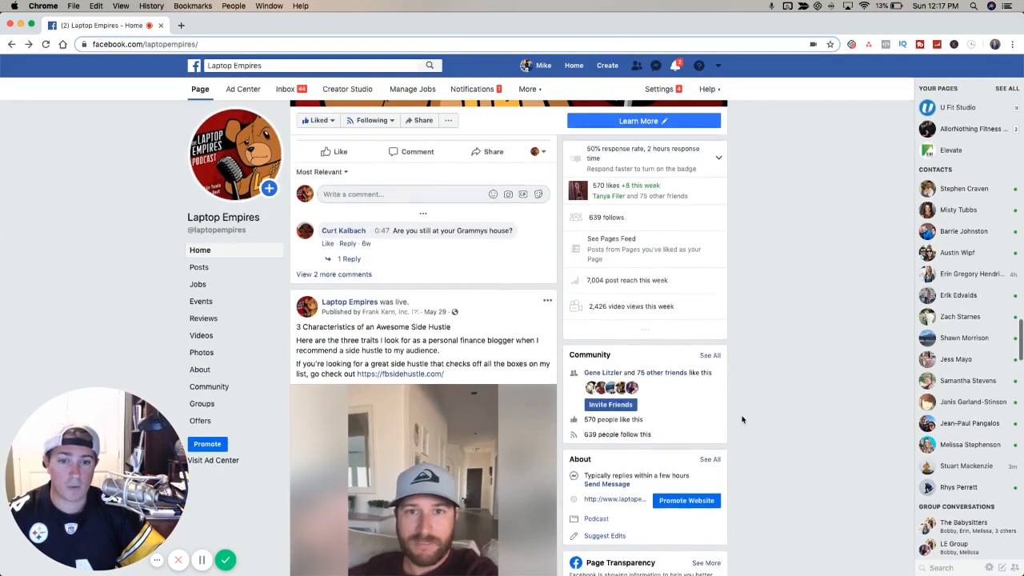
scroll(down, 3)
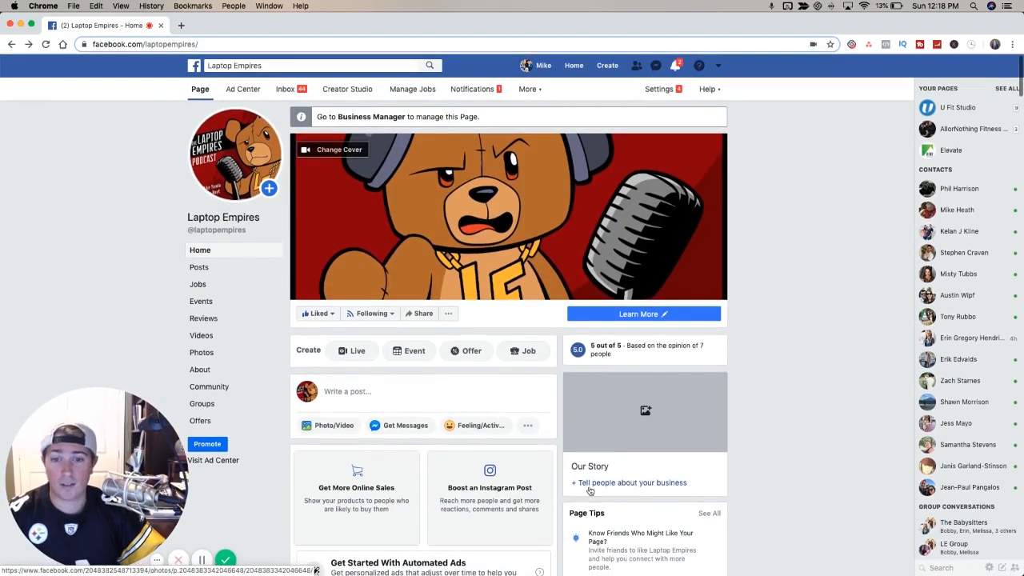
- Scroll down the Laptop Empires page feed to its latest video post
scroll(down, 3)
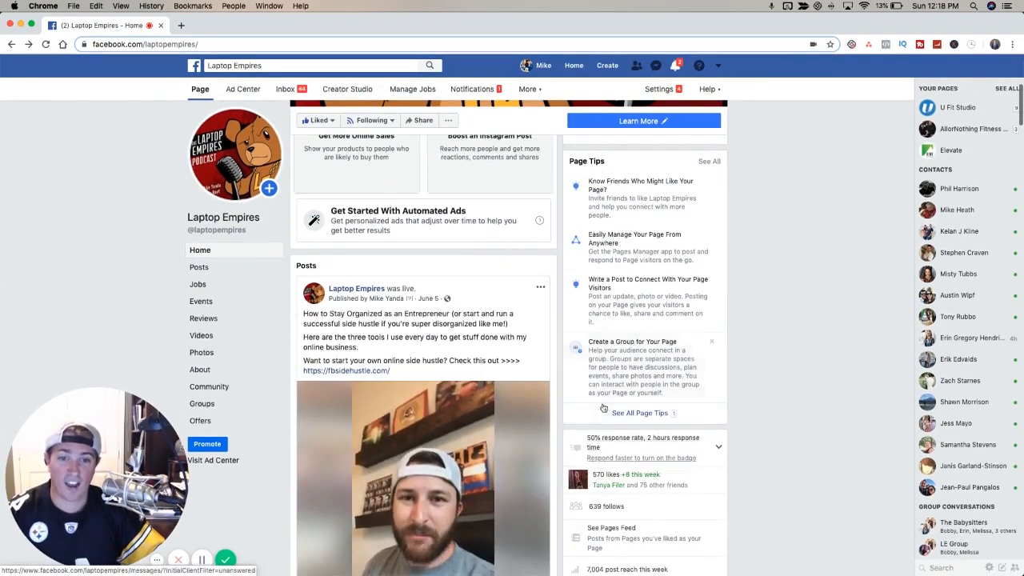
scroll(down, 3)
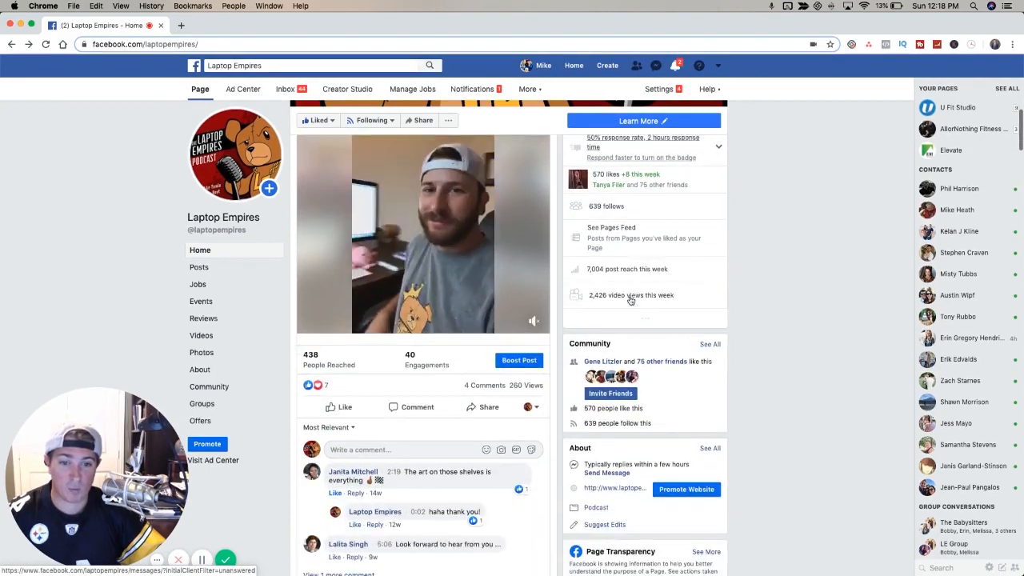
scroll(down, 3)
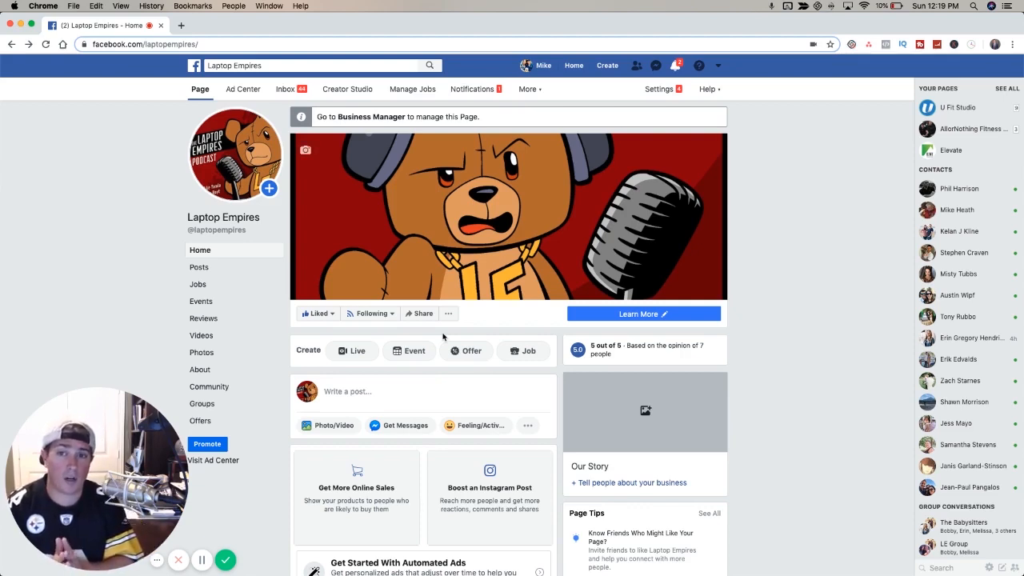
mouse_move(681, 397)
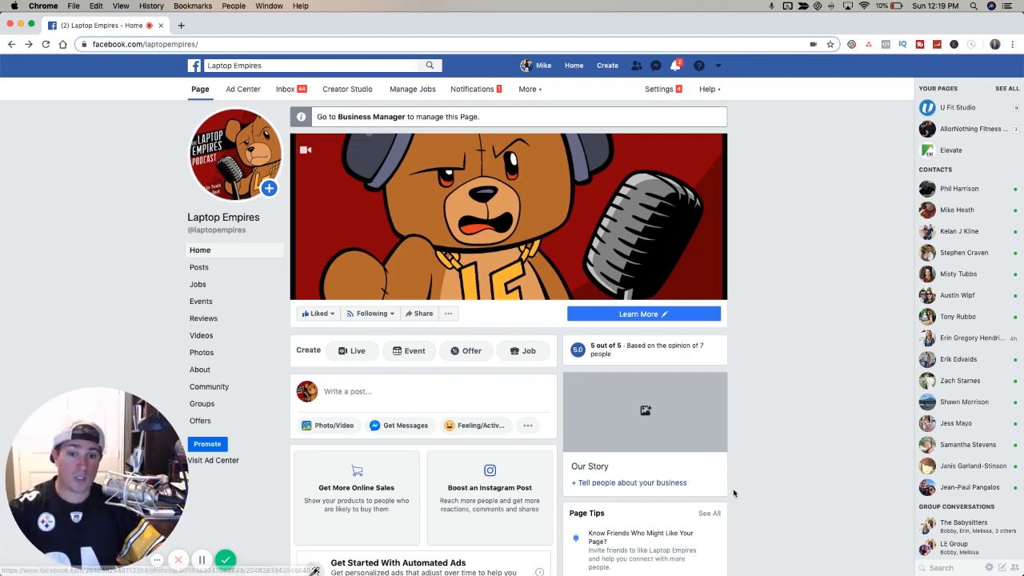
scroll(down, 3)
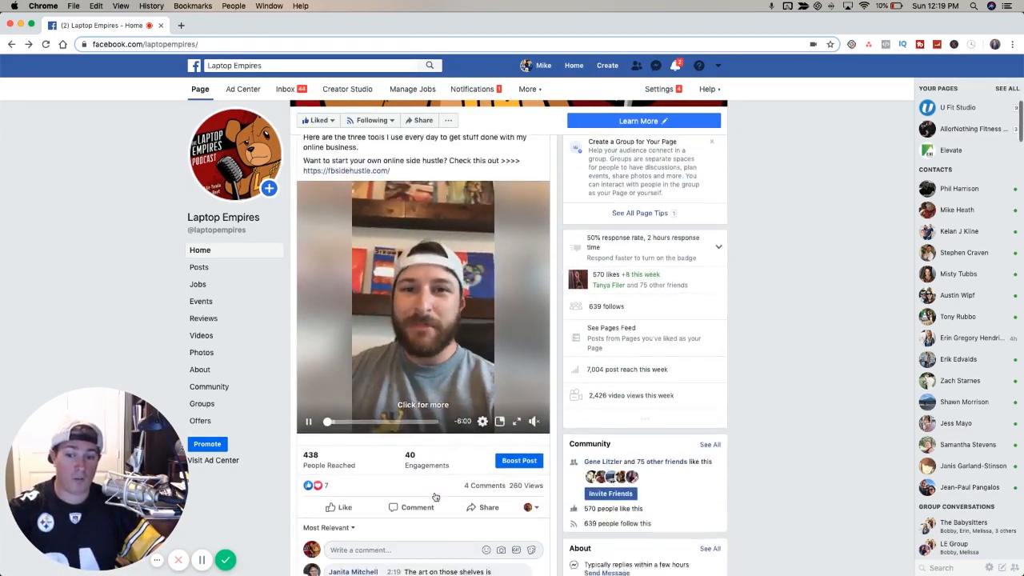
scroll(down, 3)
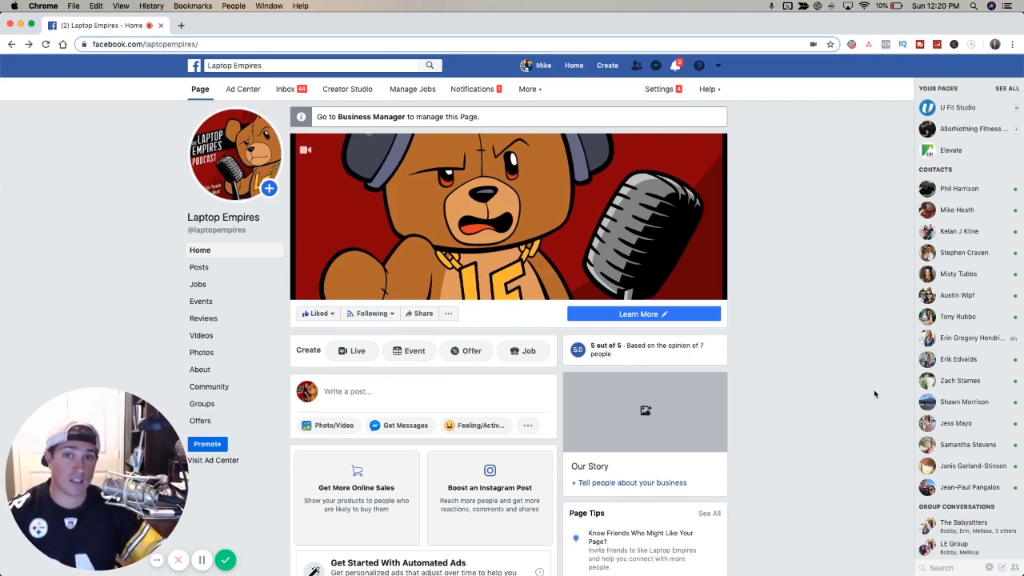
mouse_move(688, 410)
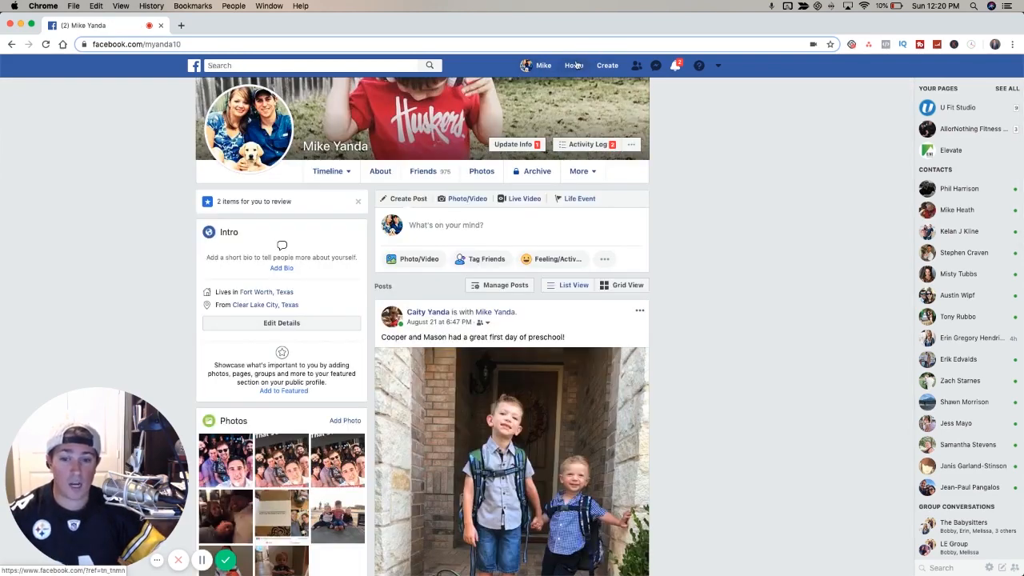
- Go to the News Feed and open Groups from the left sidebar's Explore section
click(573, 64)
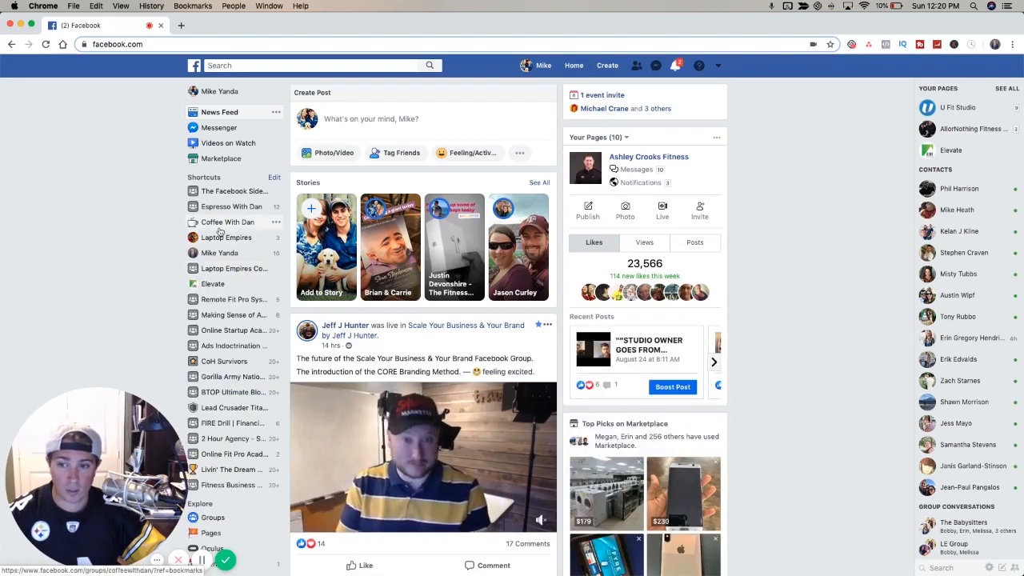
scroll(down, 3)
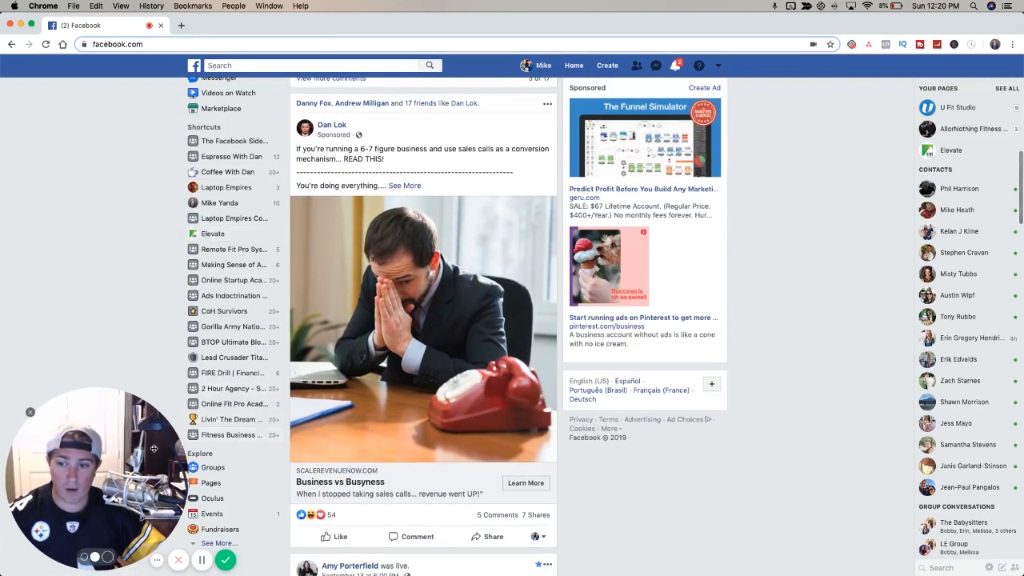
mouse_move(211, 467)
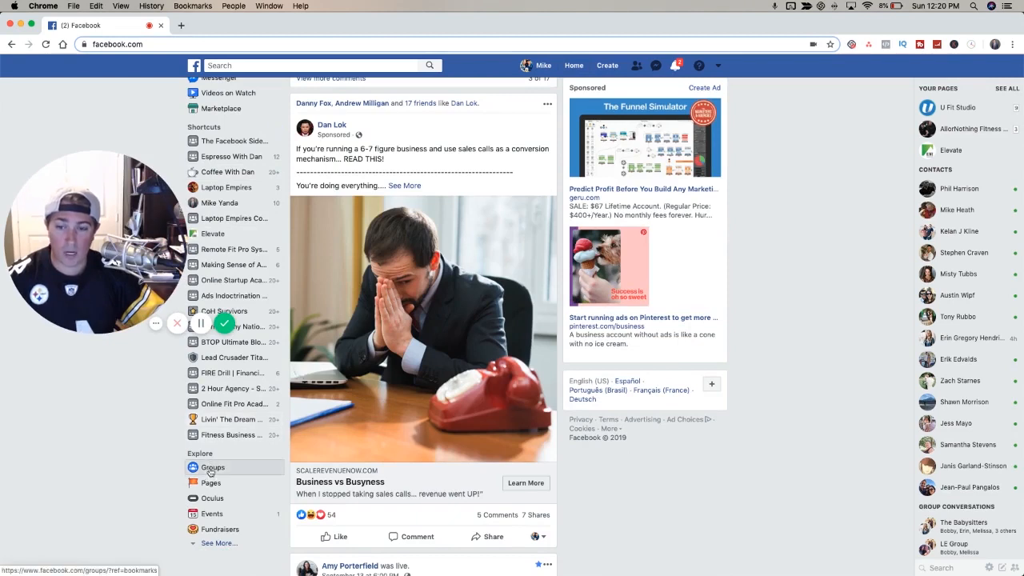
click(211, 467)
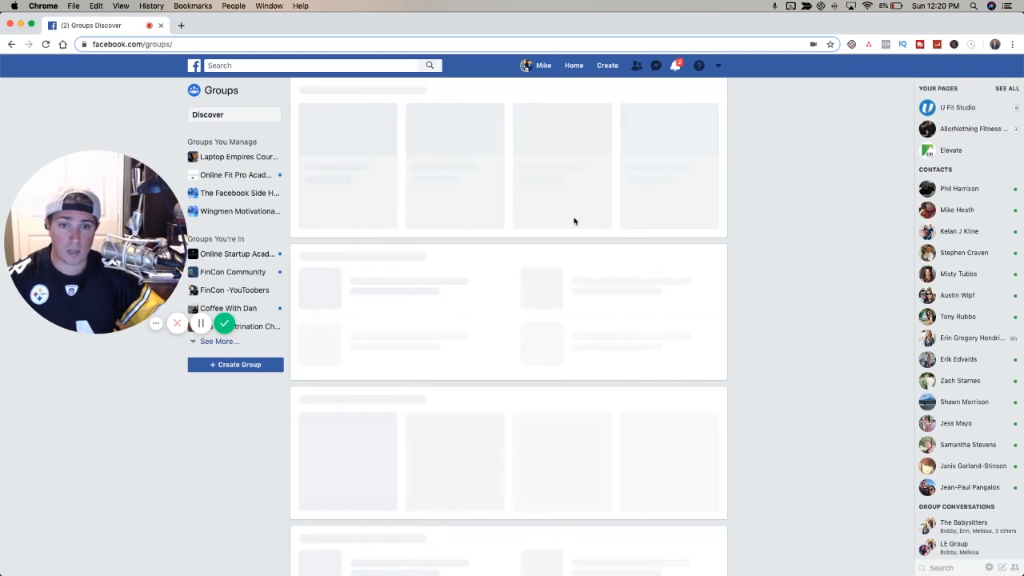
- Browse Groups You Manage and open the Laptop Empires Course Community group
scroll(down, 3)
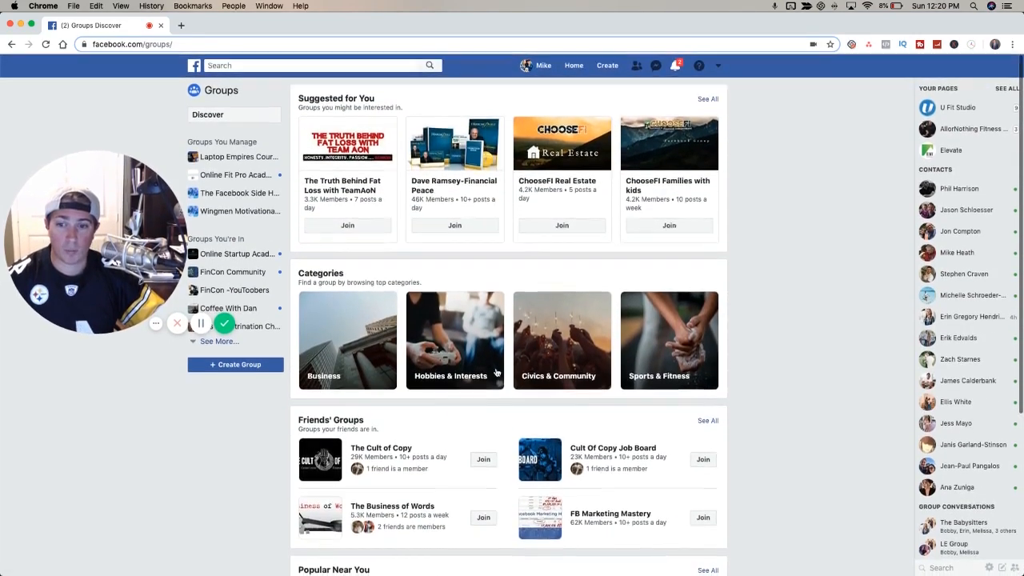
scroll(down, 3)
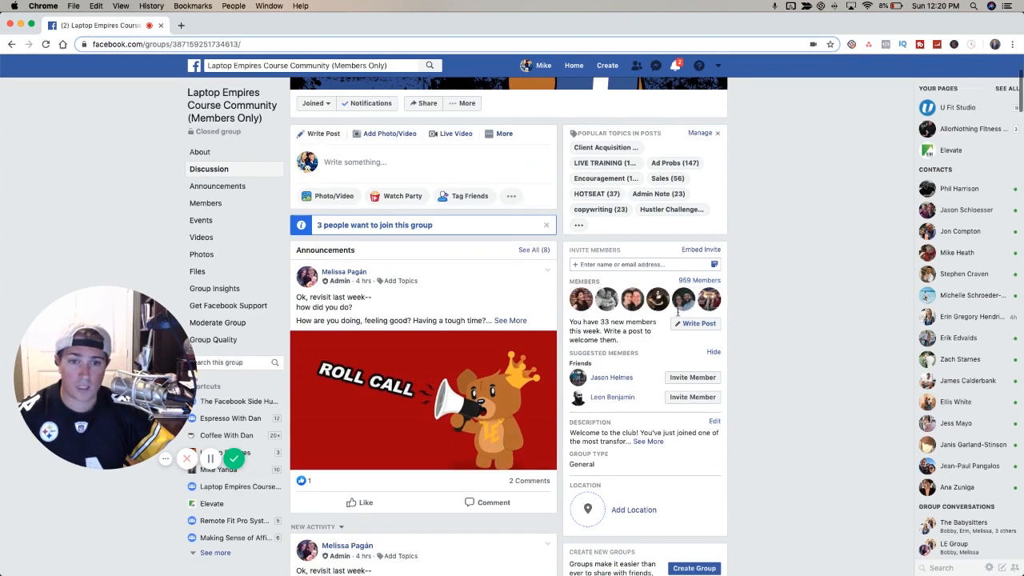
mouse_move(560, 336)
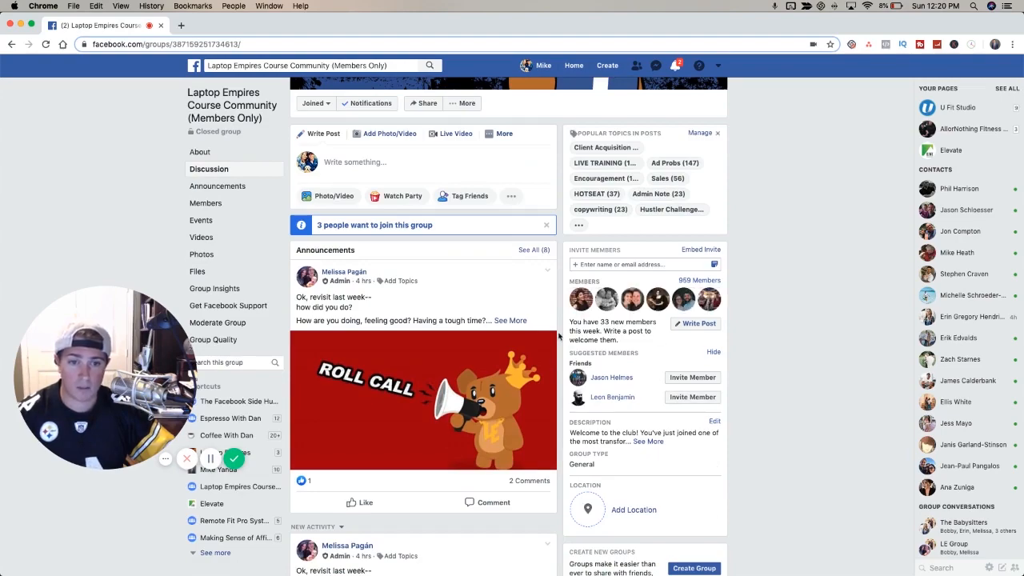
scroll(down, 3)
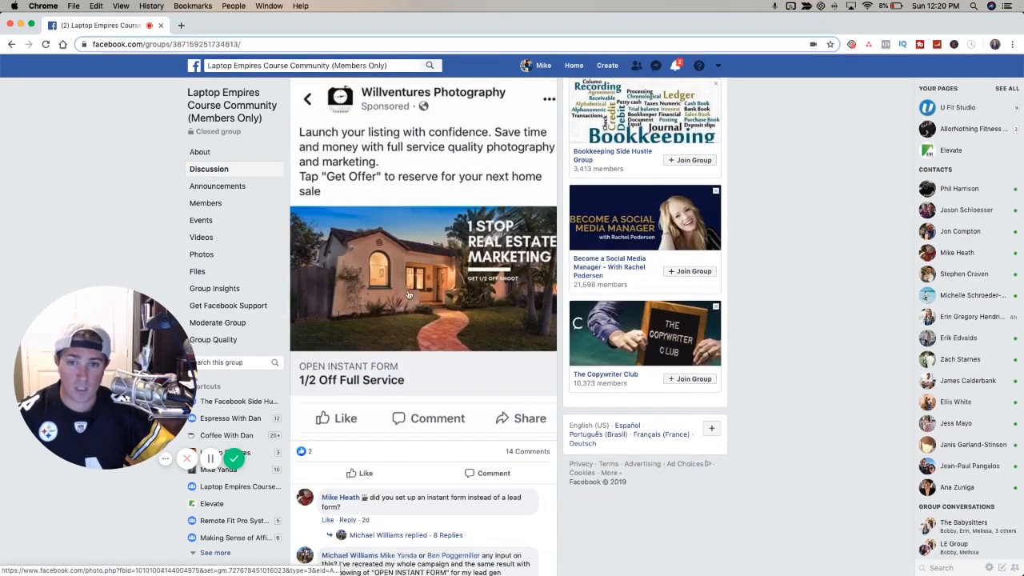
scroll(down, 3)
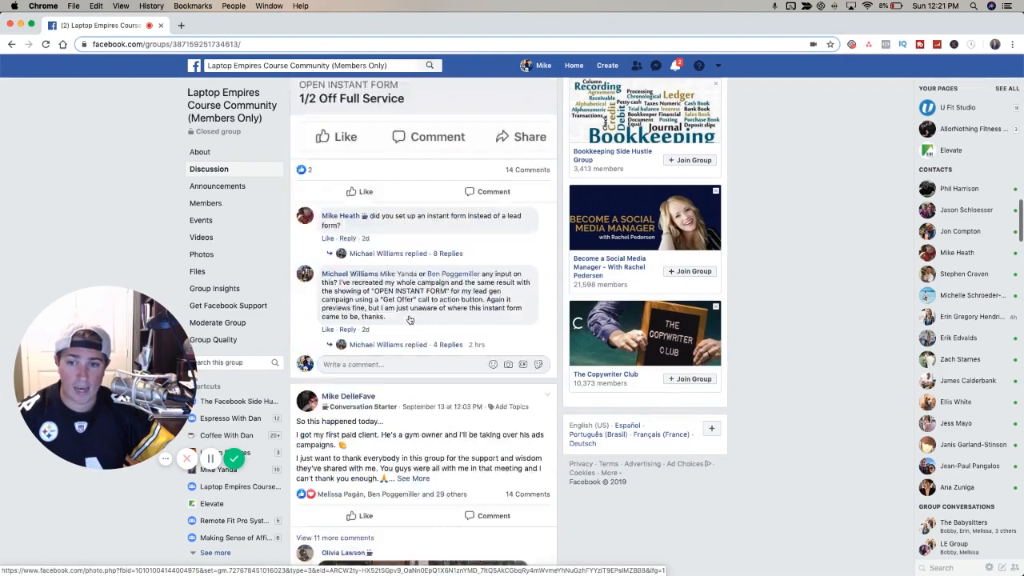
scroll(down, 3)
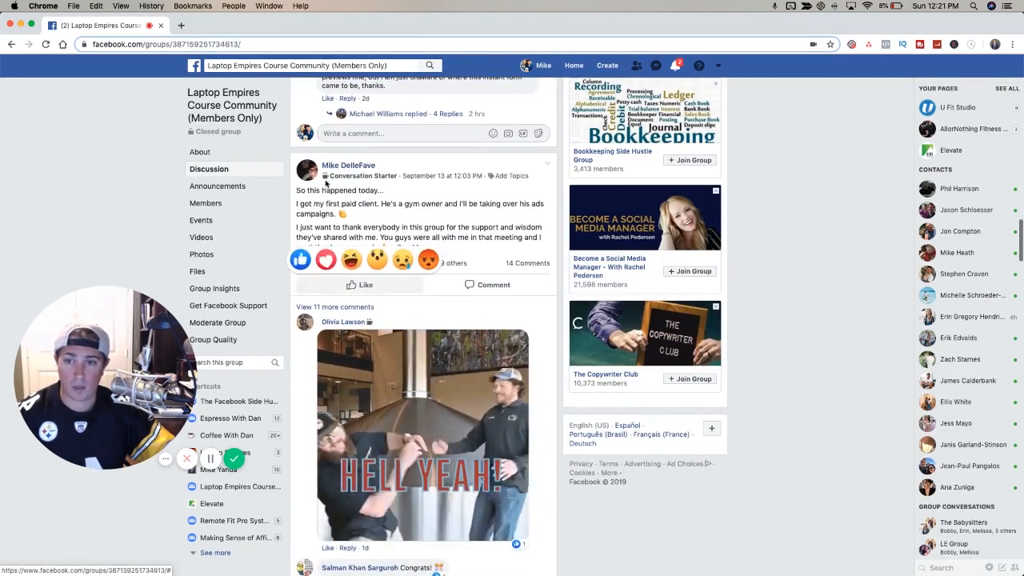
click(413, 246)
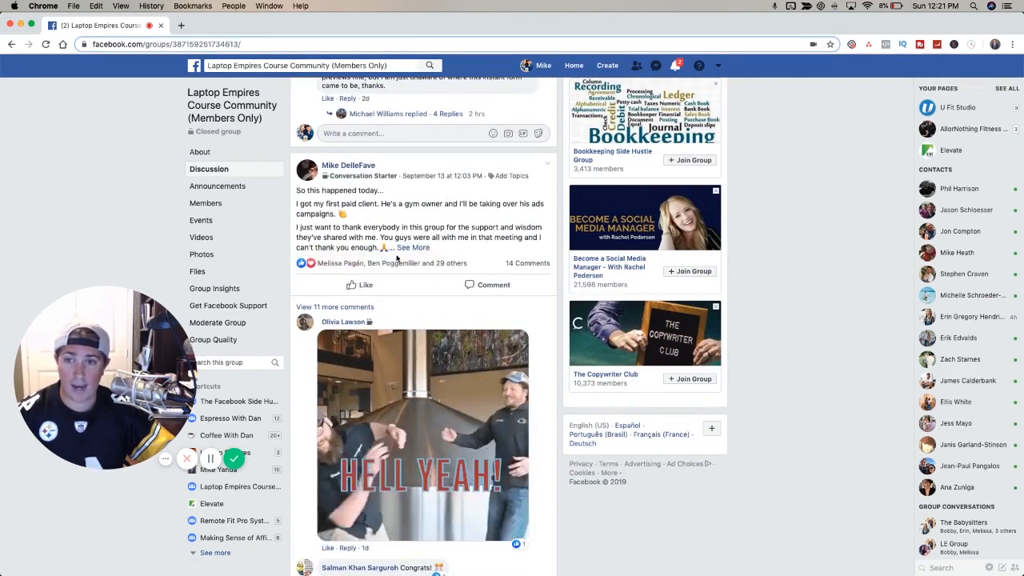
- Scroll through the group's discussion feed
scroll(down, 3)
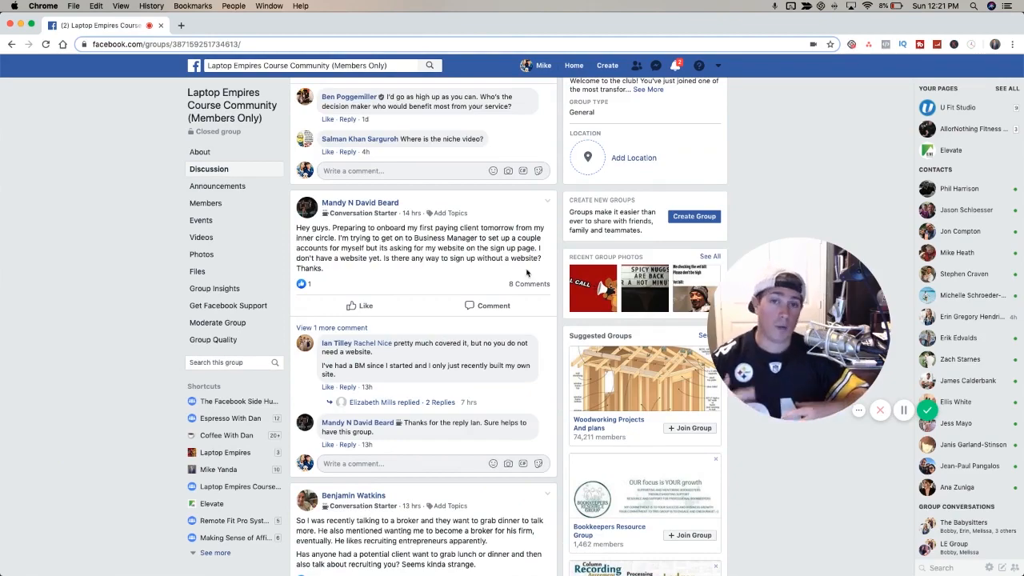
scroll(down, 3)
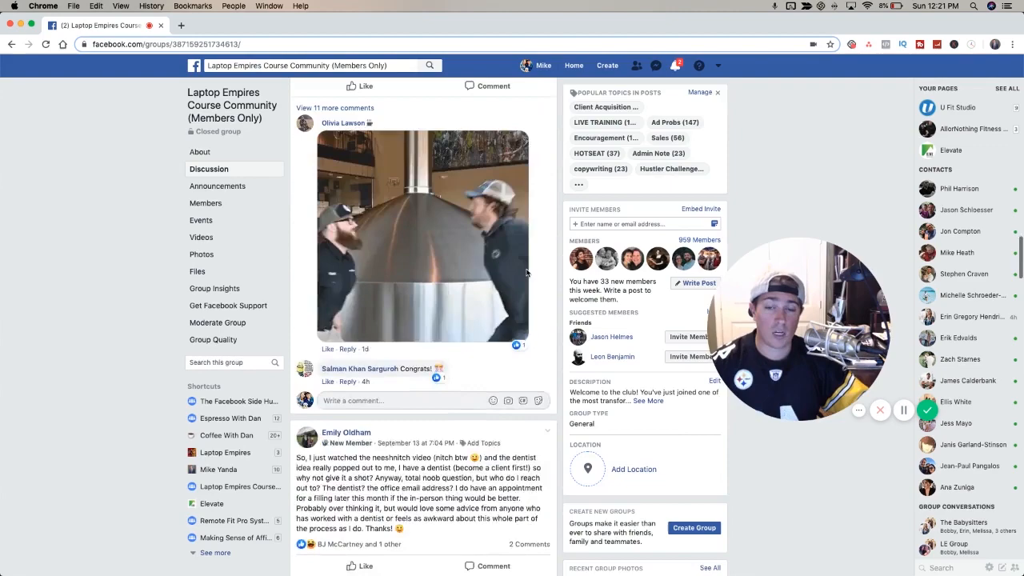
scroll(down, 3)
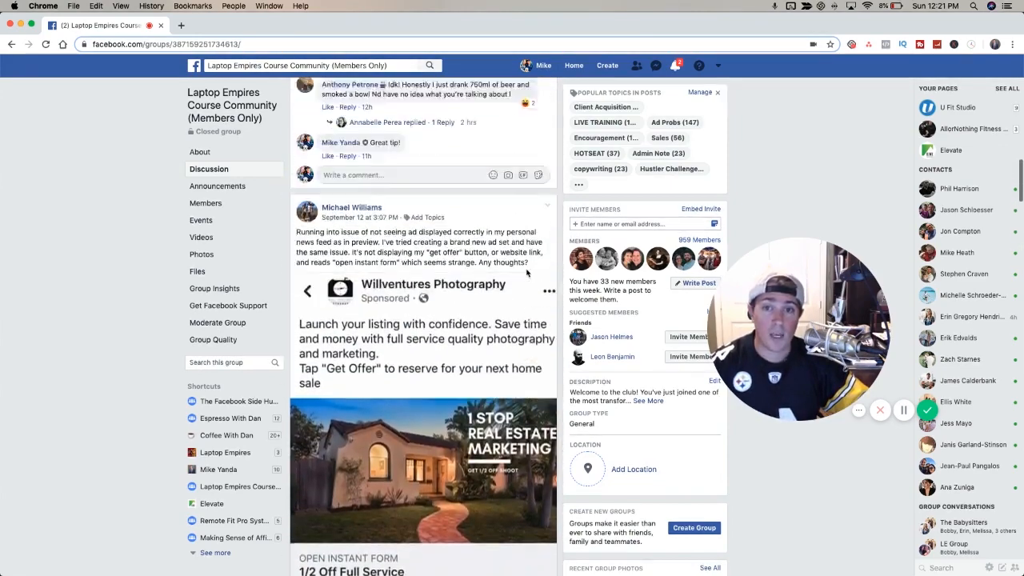
scroll(down, 3)
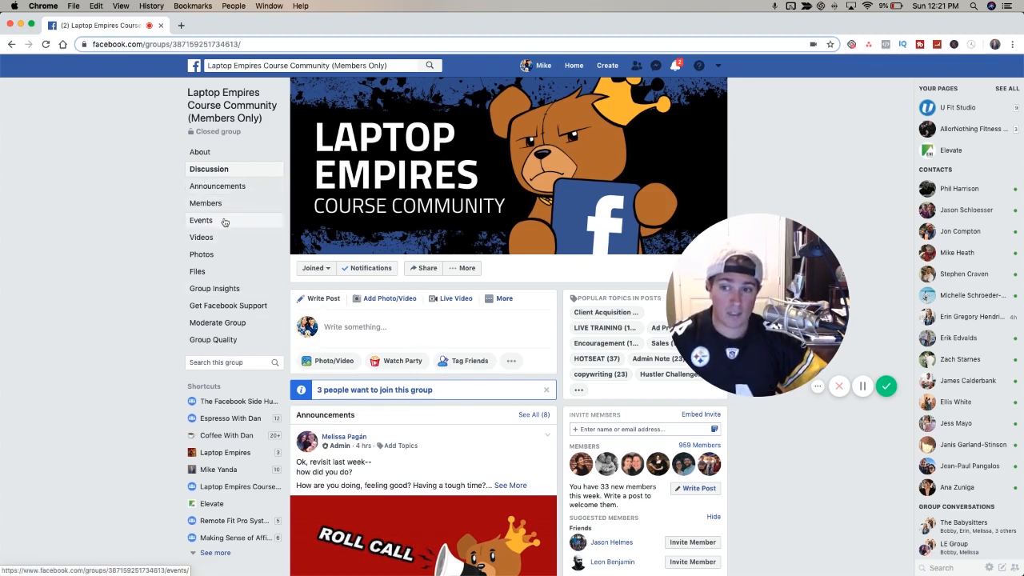
click(199, 272)
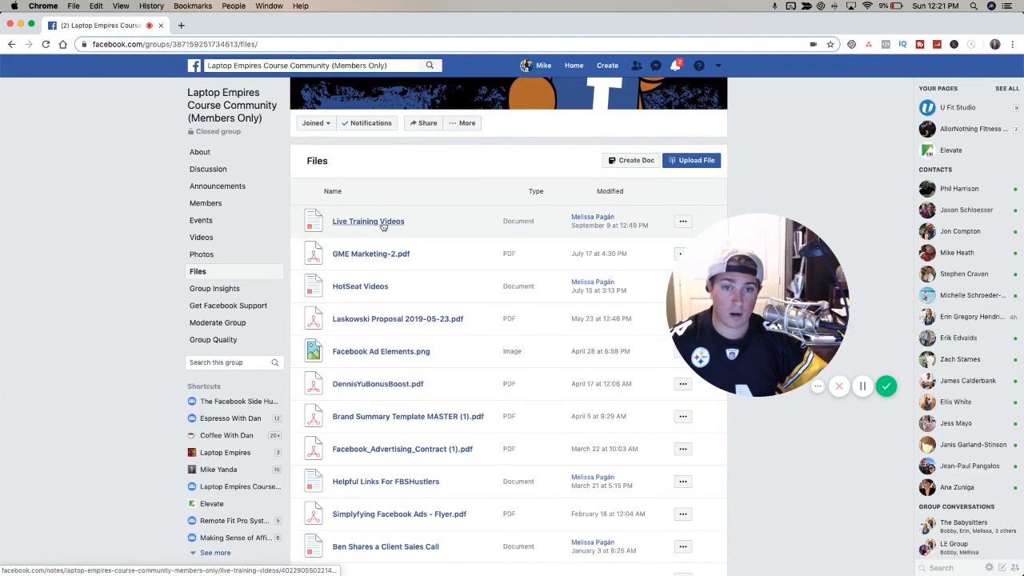
click(368, 221)
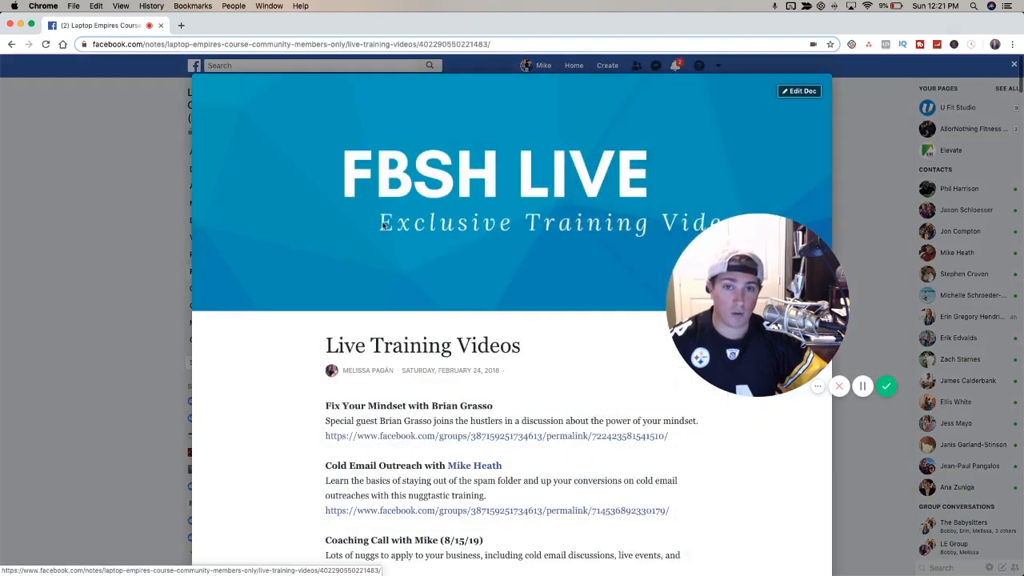
scroll(down, 3)
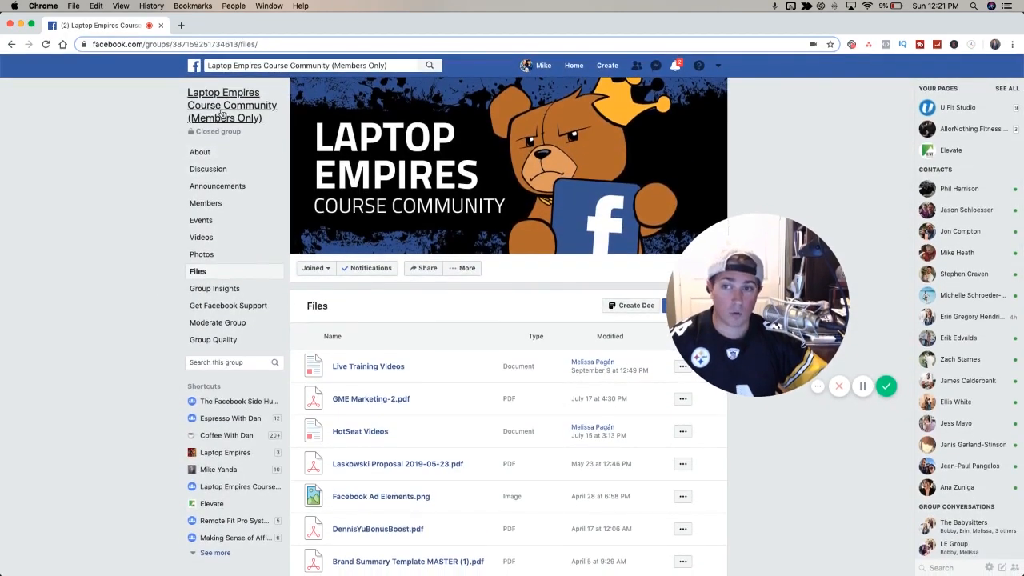
click(208, 170)
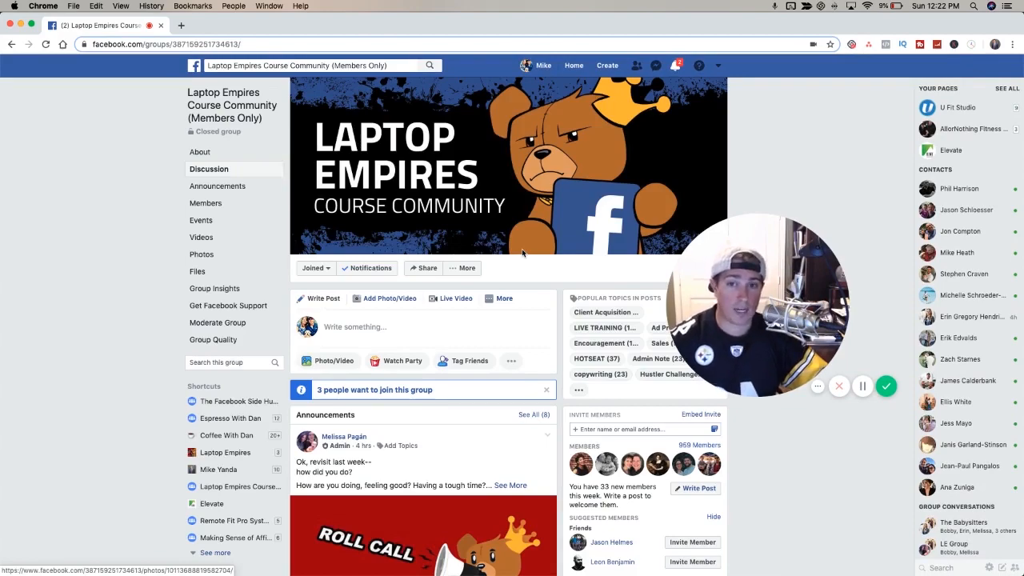
scroll(down, 3)
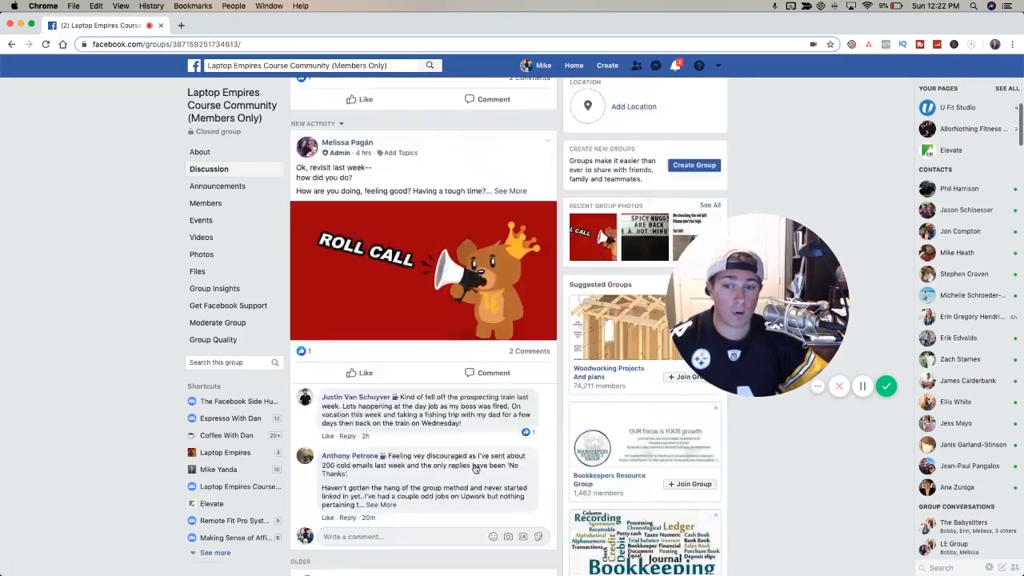
scroll(down, 3)
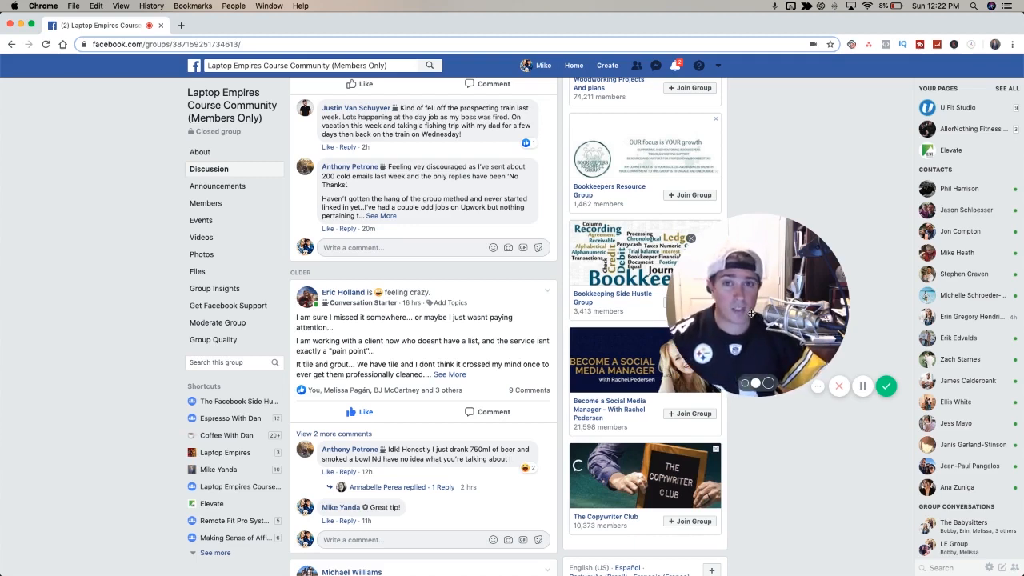
mouse_move(511, 269)
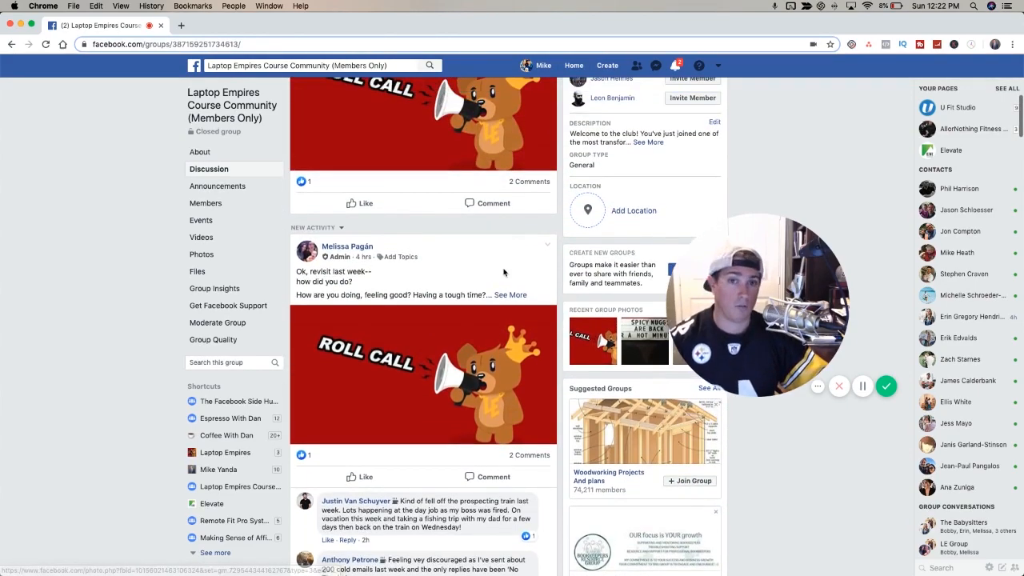
scroll(up, 3)
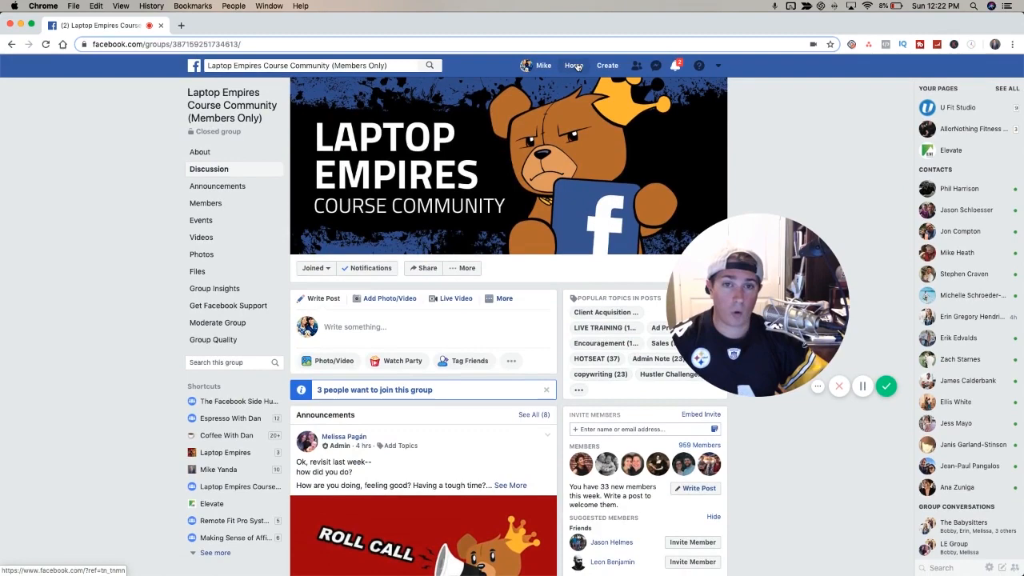
- Return to the News Feed and choose See More under Business Manager in the account menu
click(573, 64)
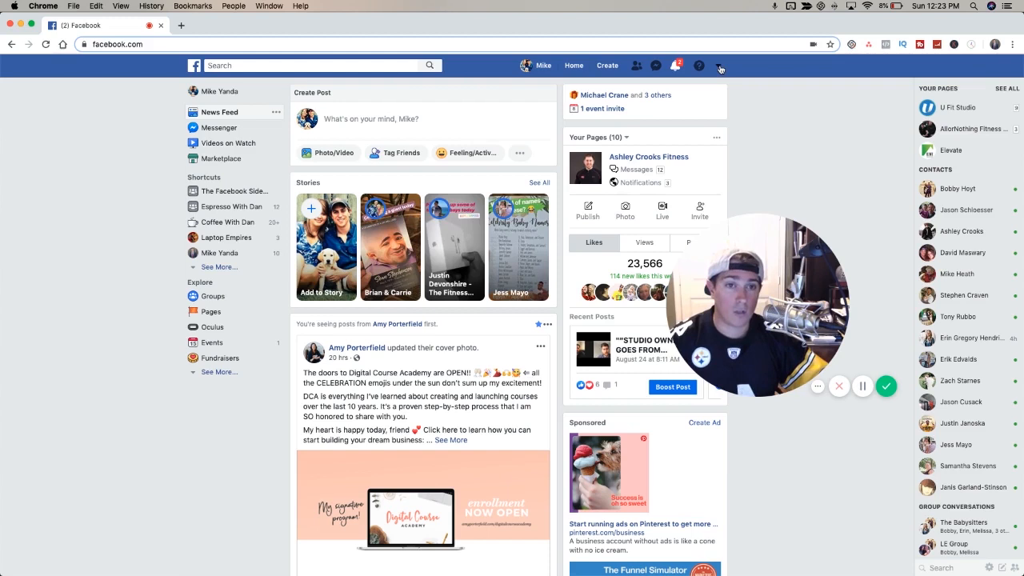
drag(755, 307, 115, 480)
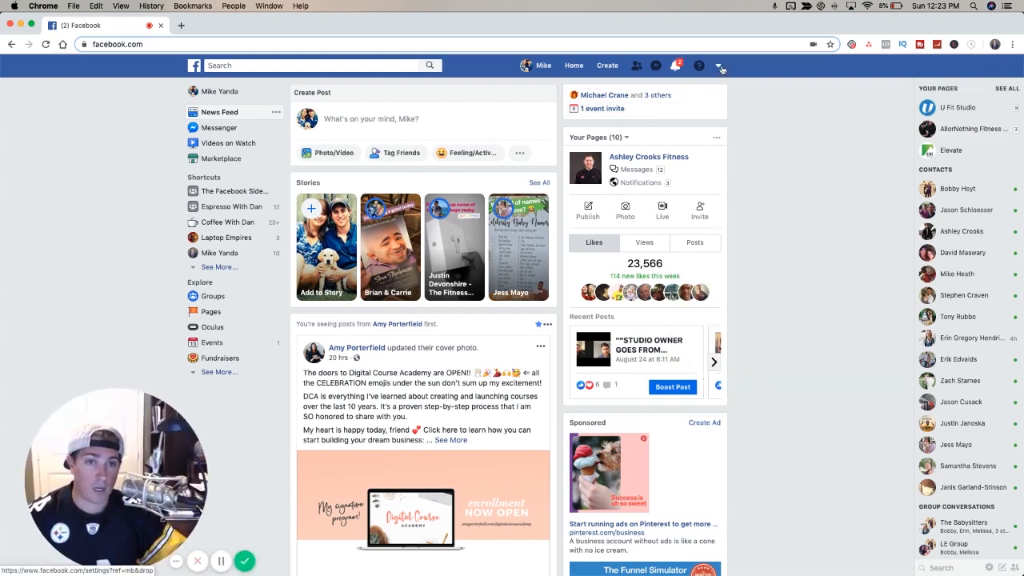
click(718, 65)
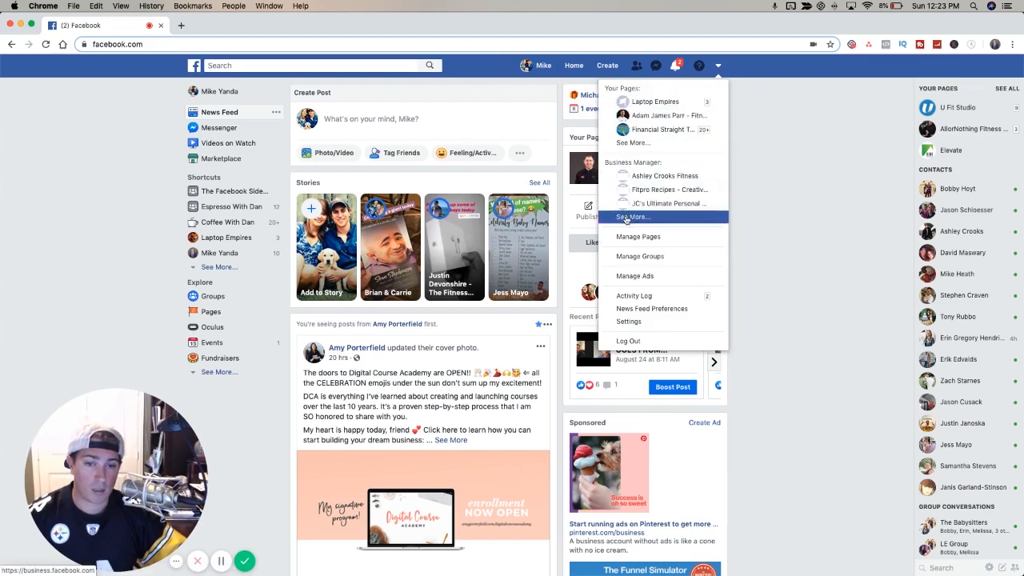
mouse_move(634, 275)
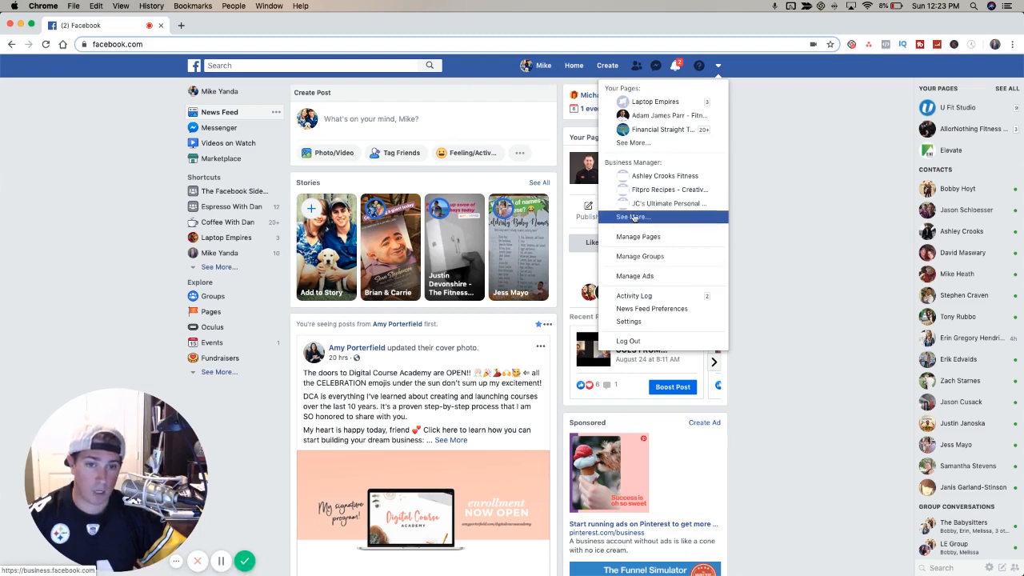
click(632, 218)
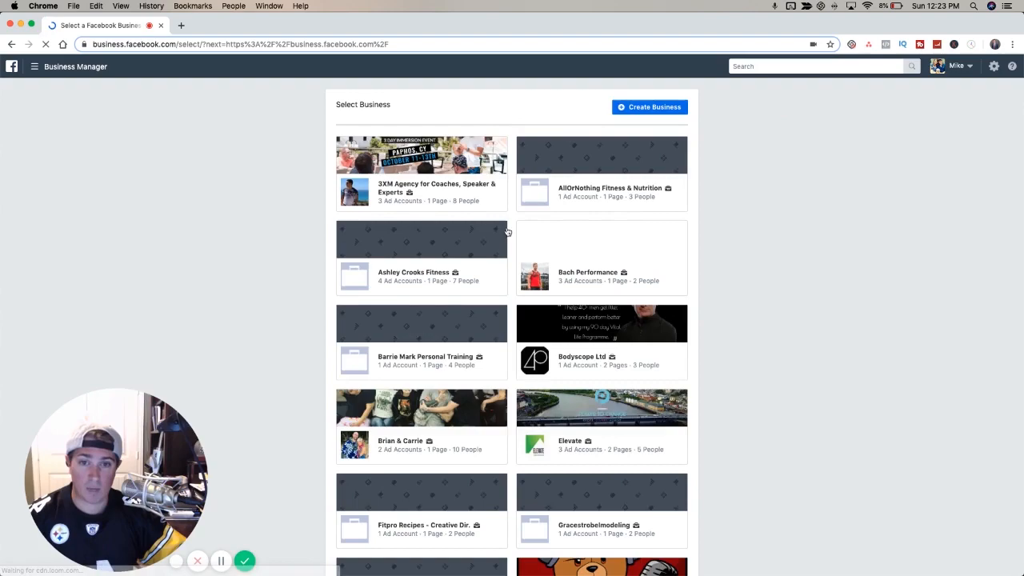
- Select the Mike Yanda business with 38 ad accounts from the Select Business list
scroll(down, 3)
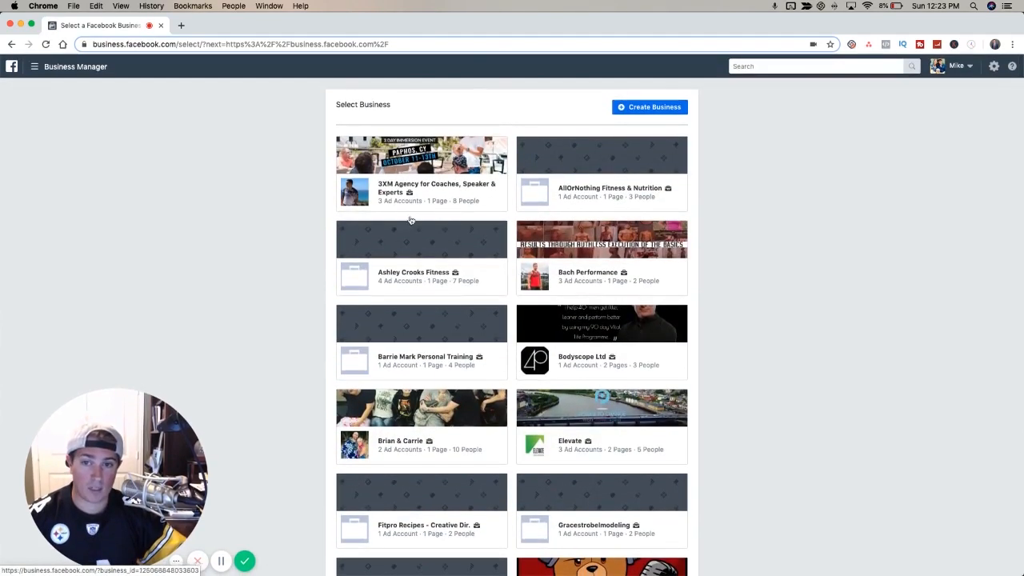
scroll(down, 3)
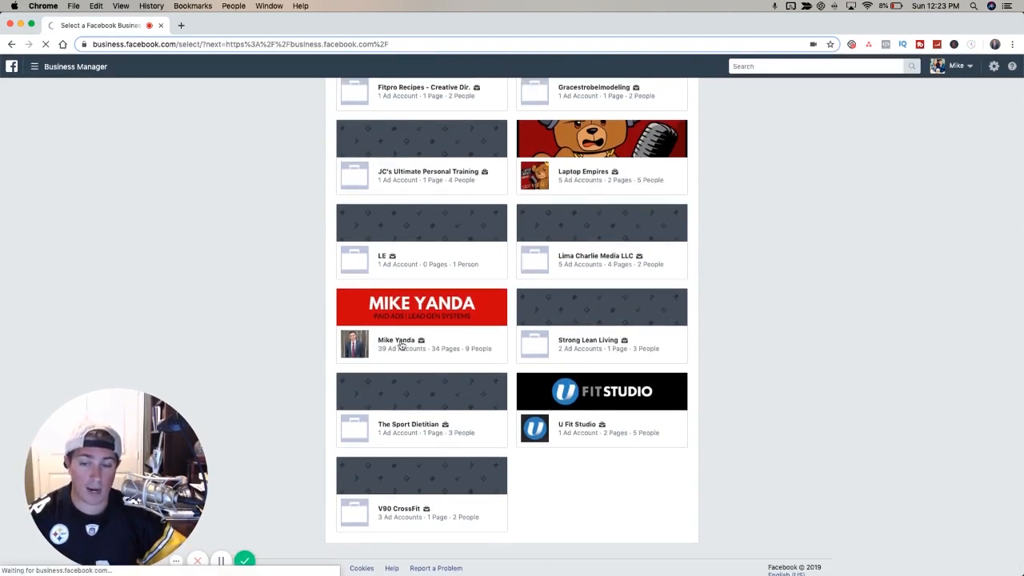
click(397, 340)
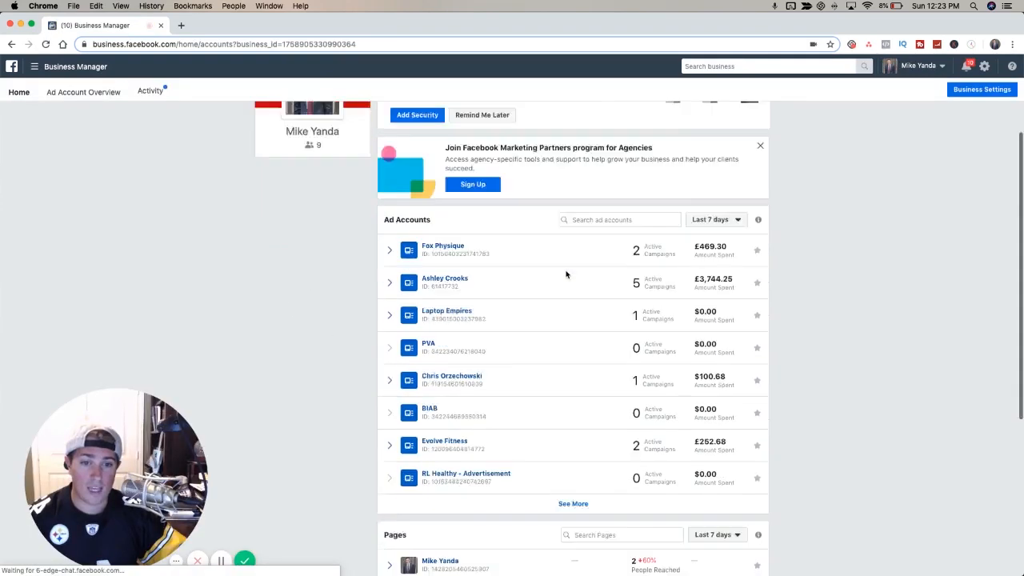
scroll(down, 3)
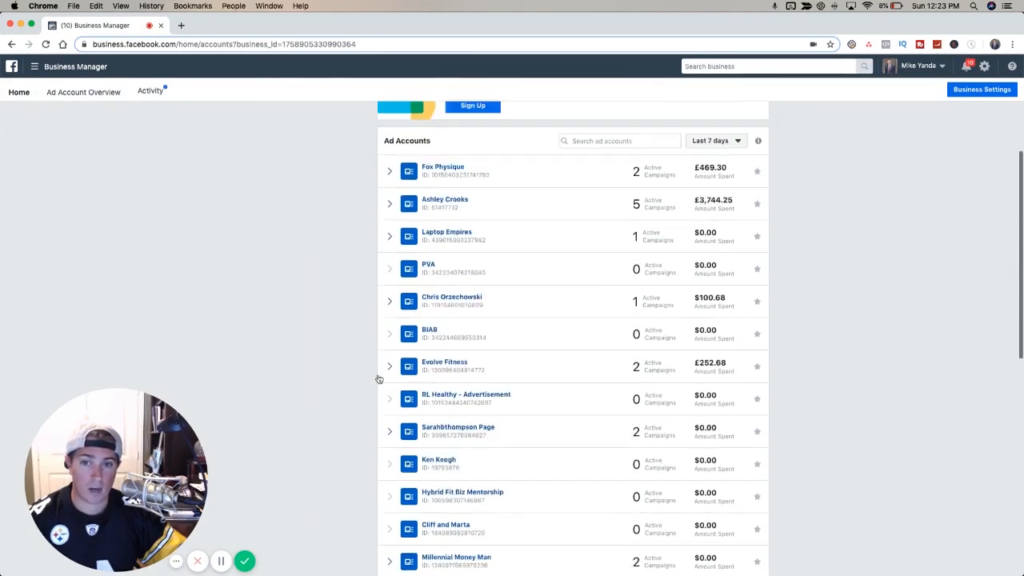
scroll(up, 3)
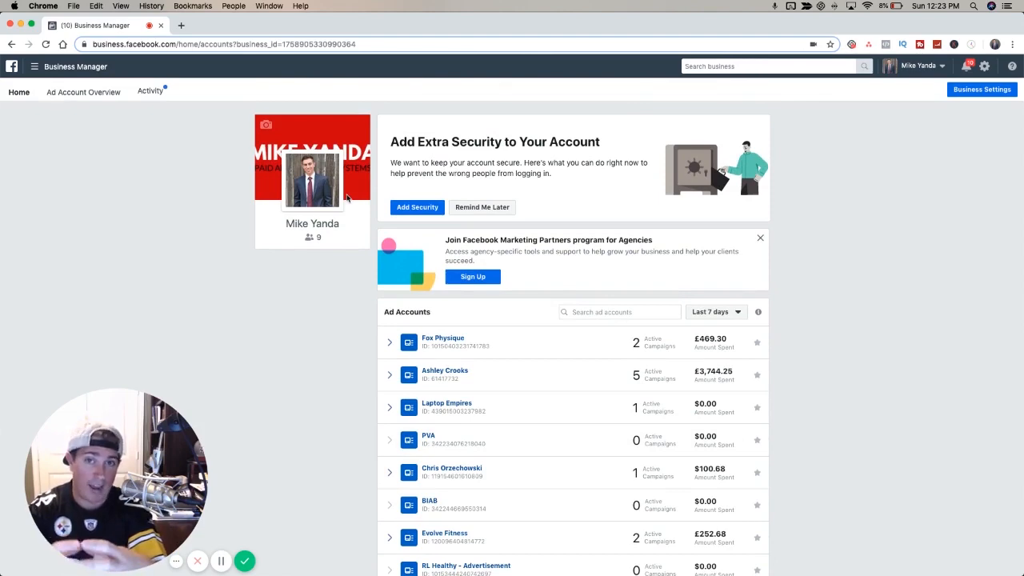
mouse_move(444, 134)
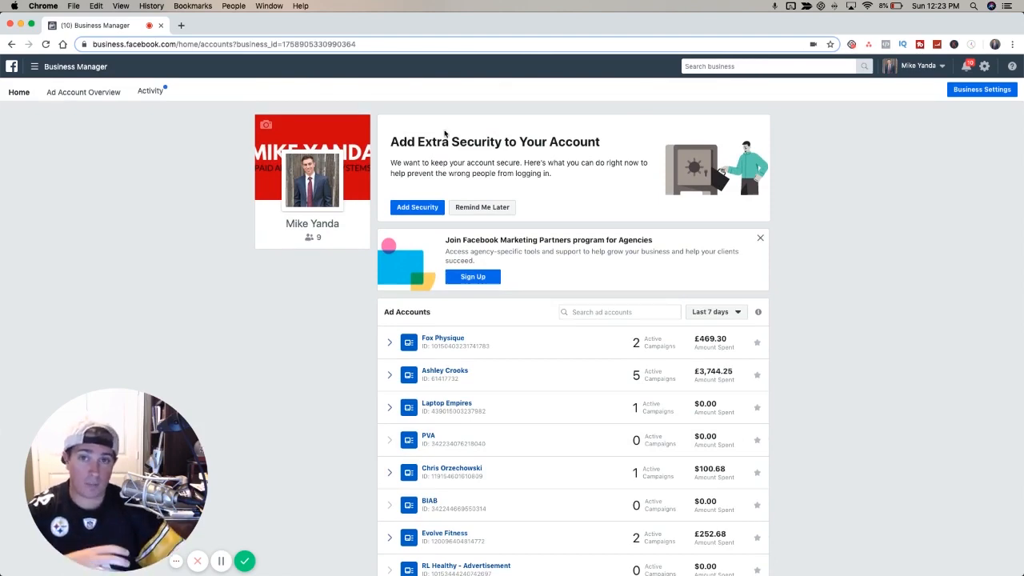
scroll(down, 3)
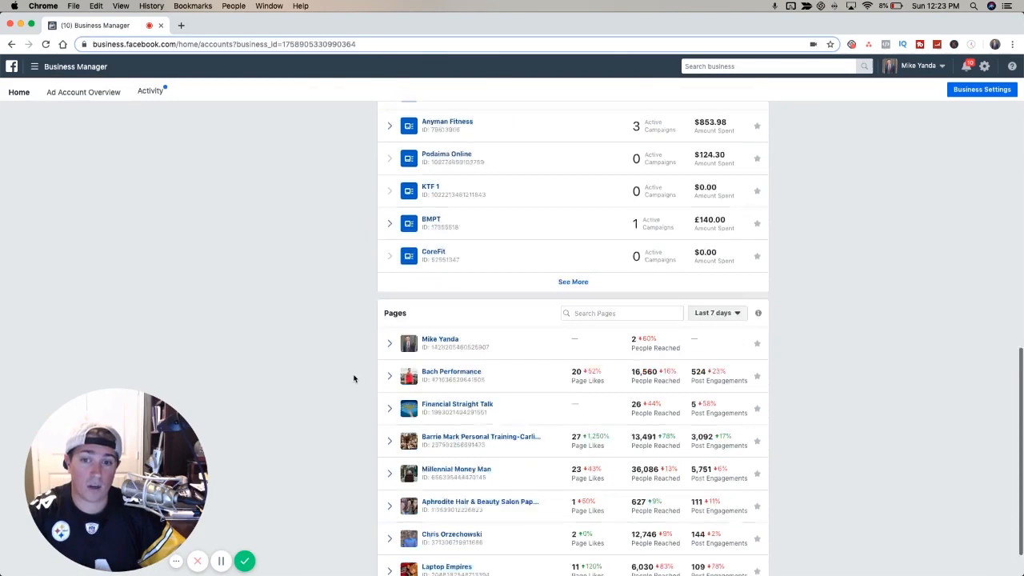
scroll(down, 3)
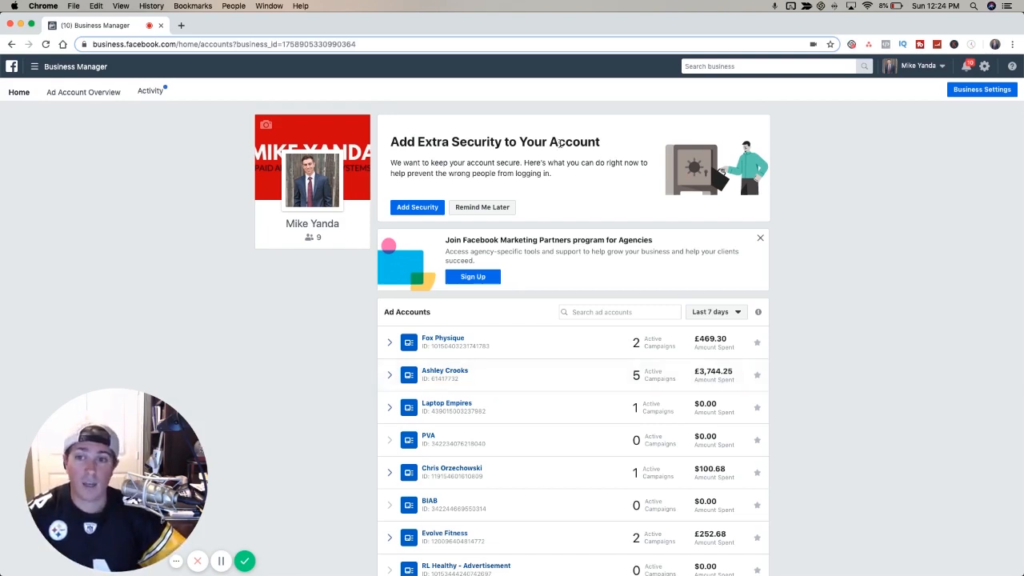
mouse_move(694, 366)
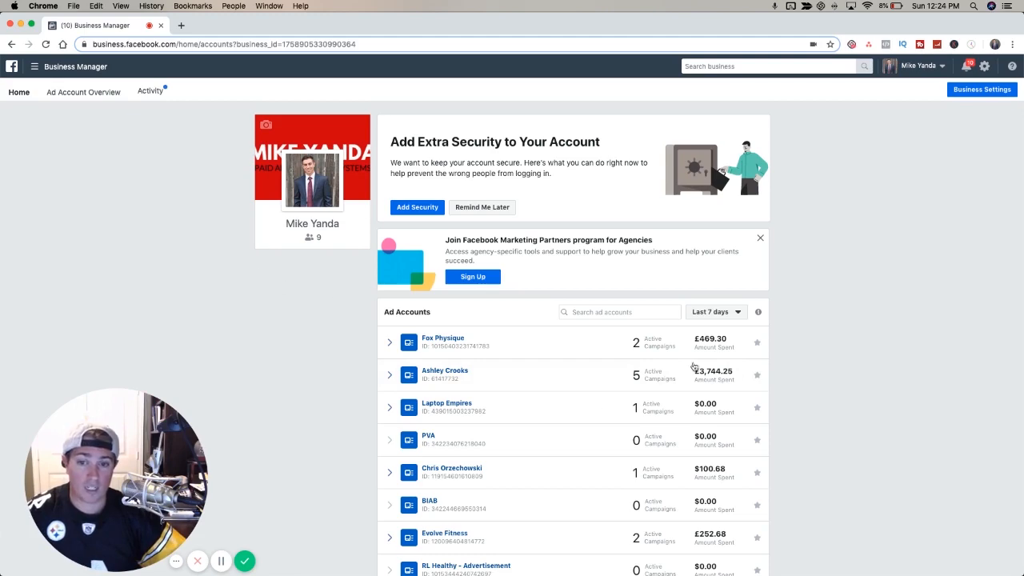
scroll(down, 3)
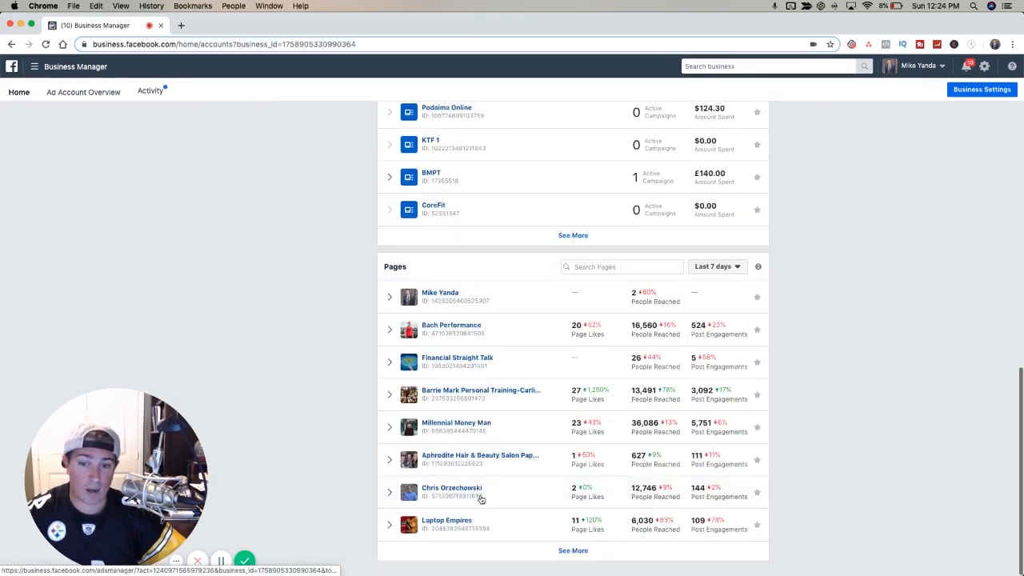
scroll(down, 3)
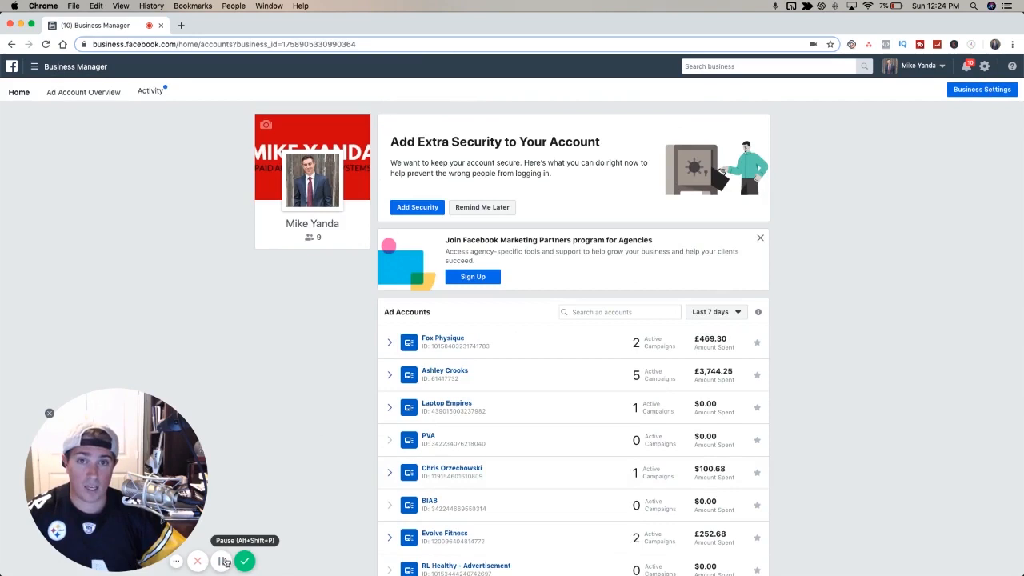
click(220, 560)
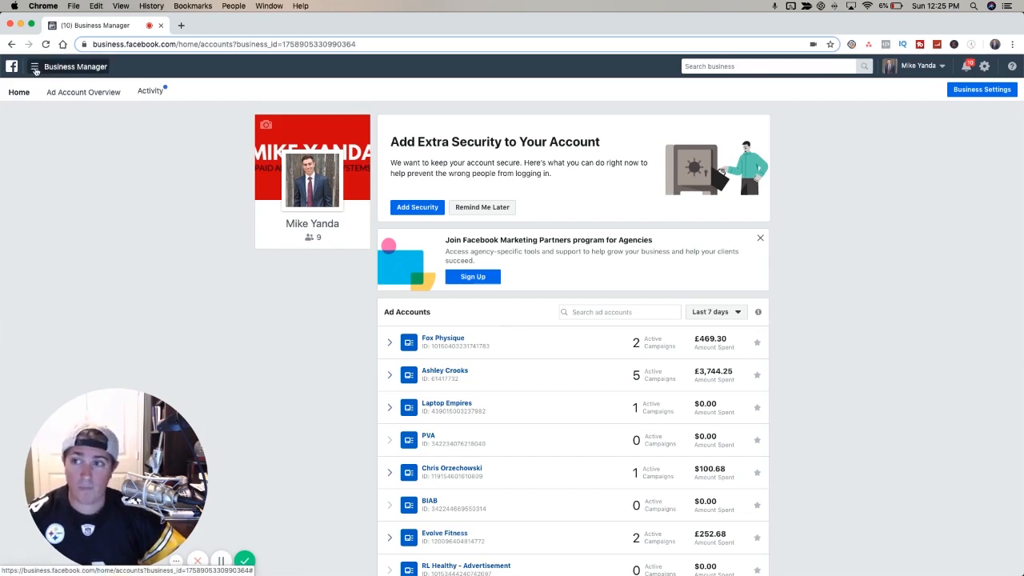
- Back out to Select Business, then navigate to facebook.com to reach the News Feed
click(34, 67)
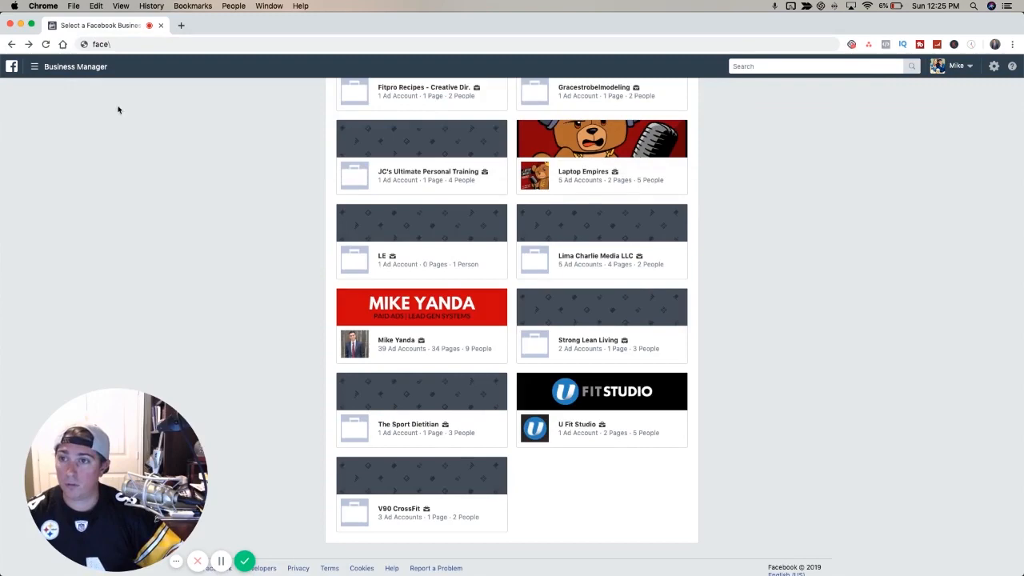
click(35, 67)
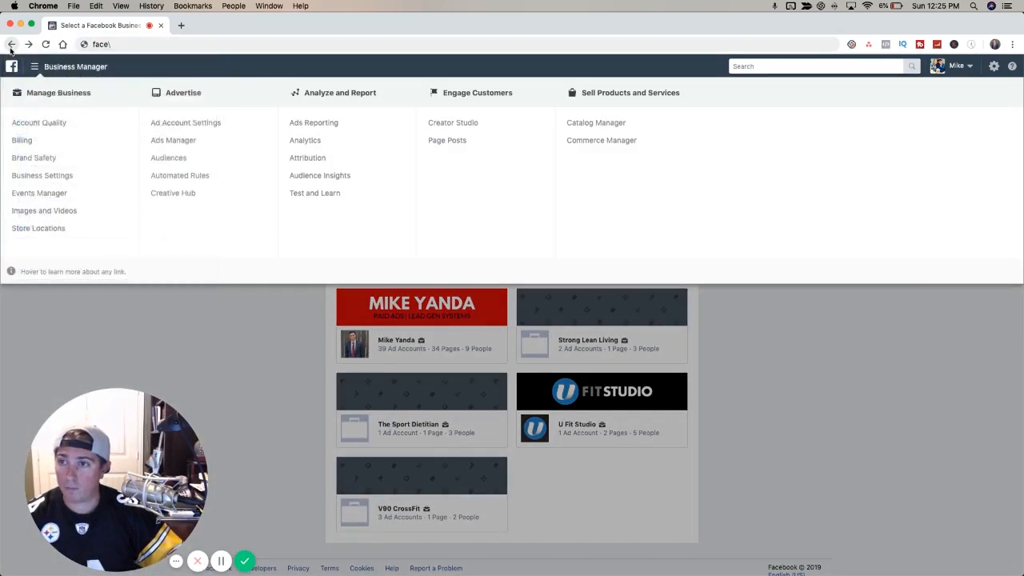
click(13, 45)
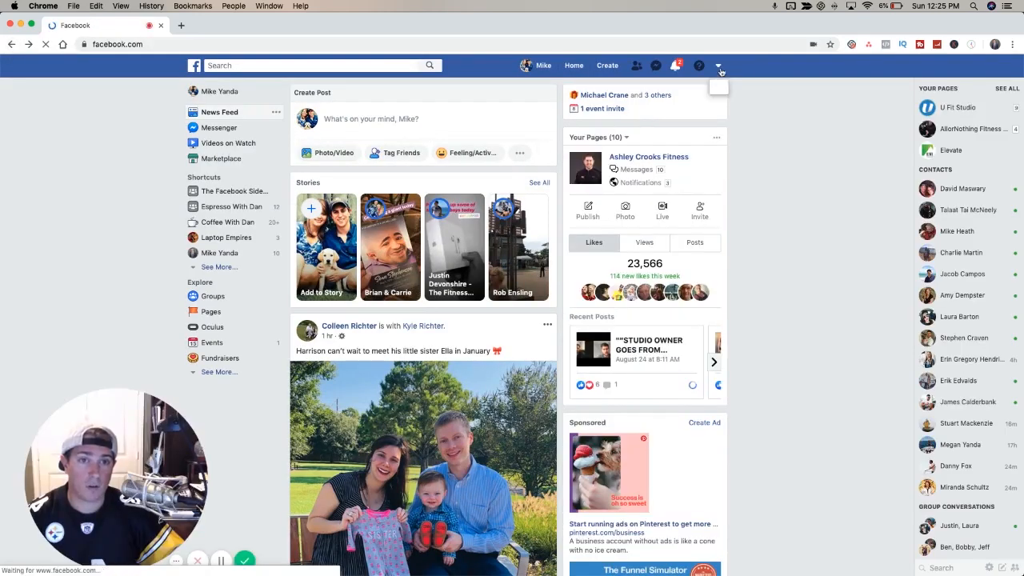
- Choose Manage Ads from the account menu and open the first Mike Yanda ad account's campaigns
click(716, 65)
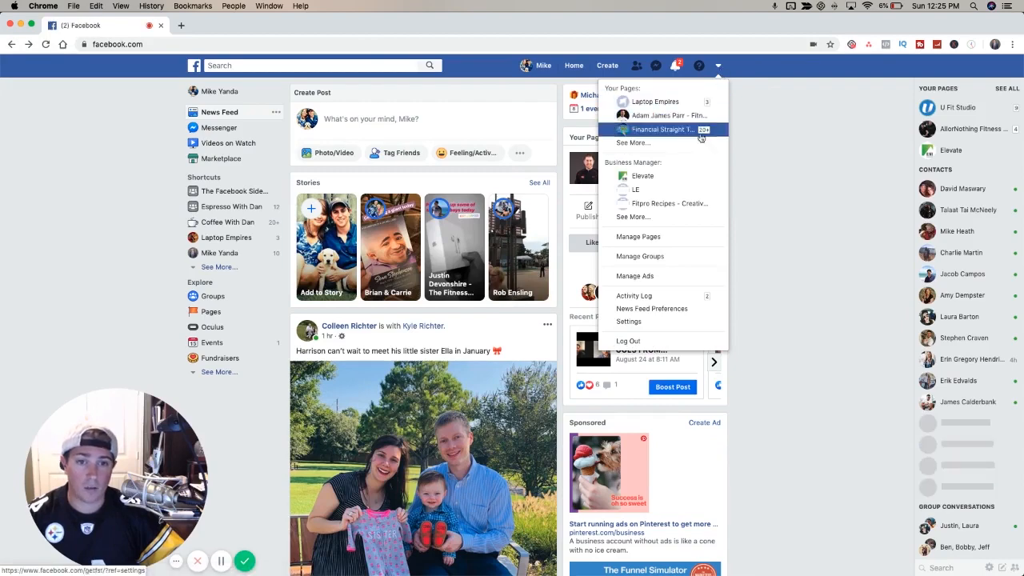
click(659, 128)
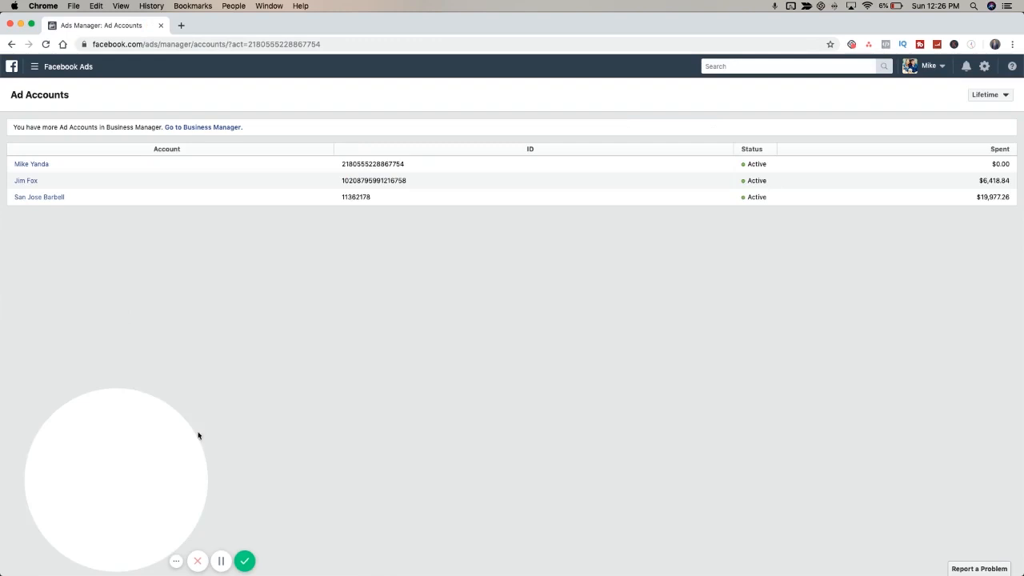
click(32, 163)
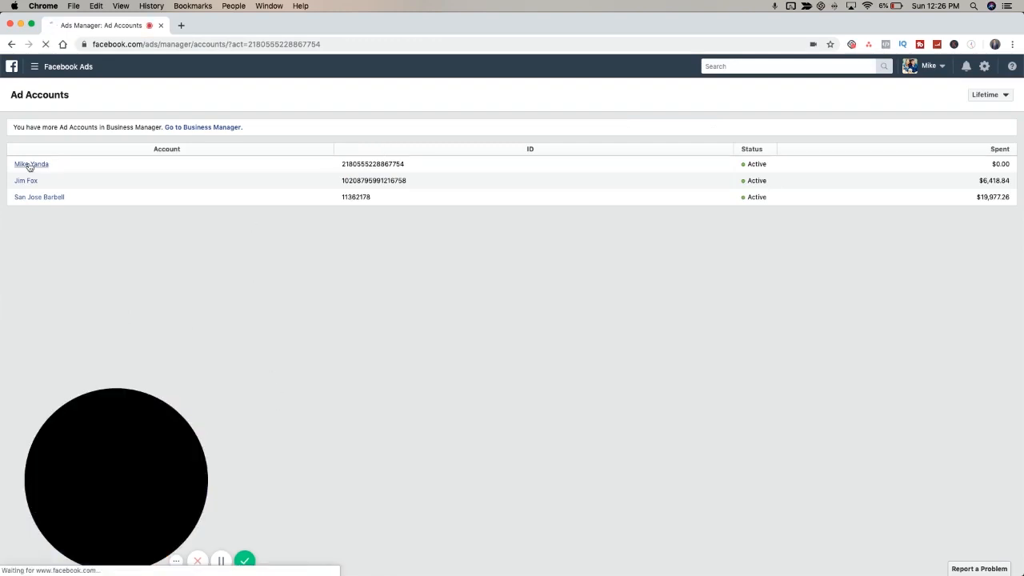
click(32, 163)
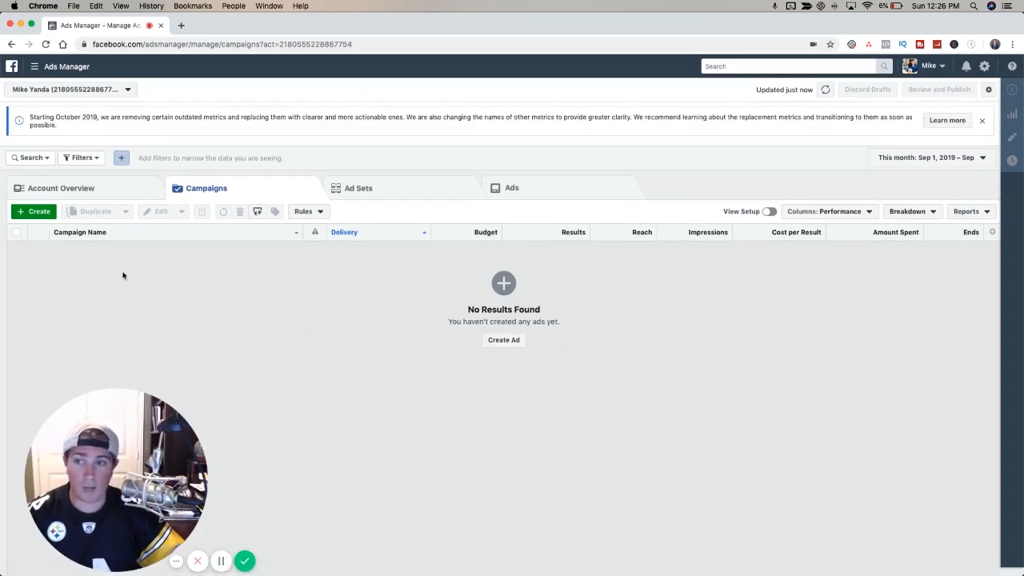
- Create a new campaign from the Campaigns tab to reach the marketing objective choice
click(34, 211)
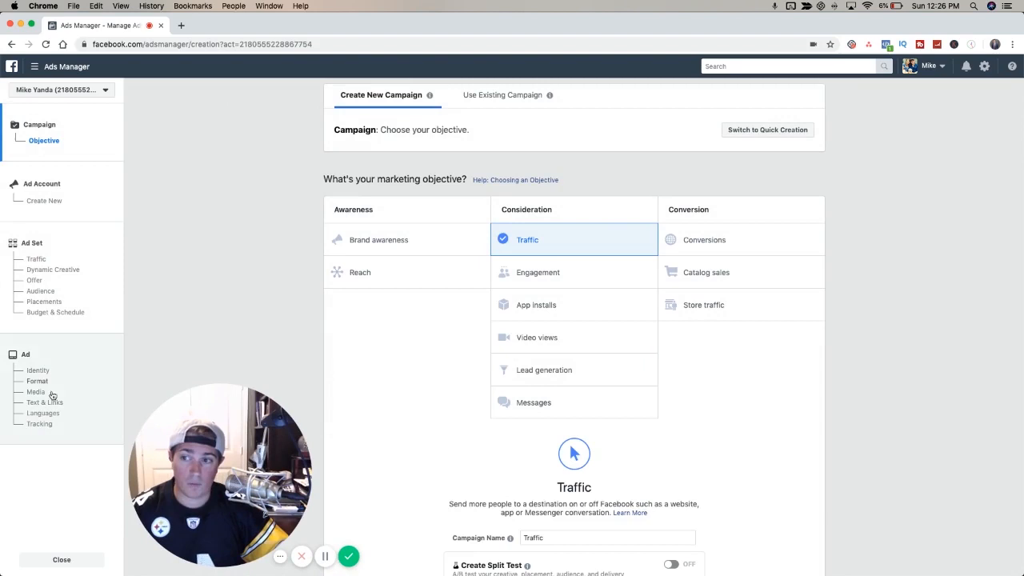
mouse_move(608, 336)
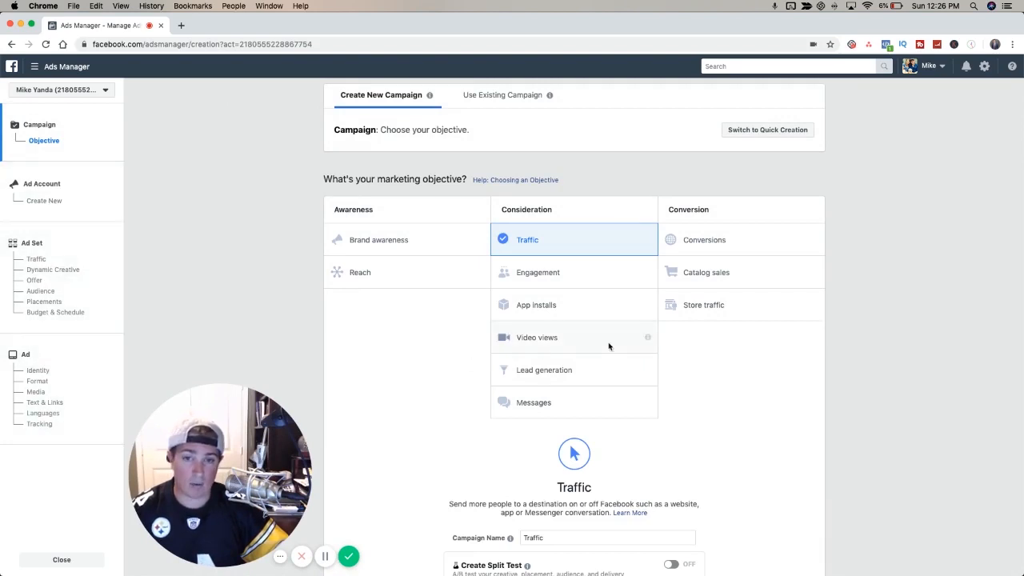